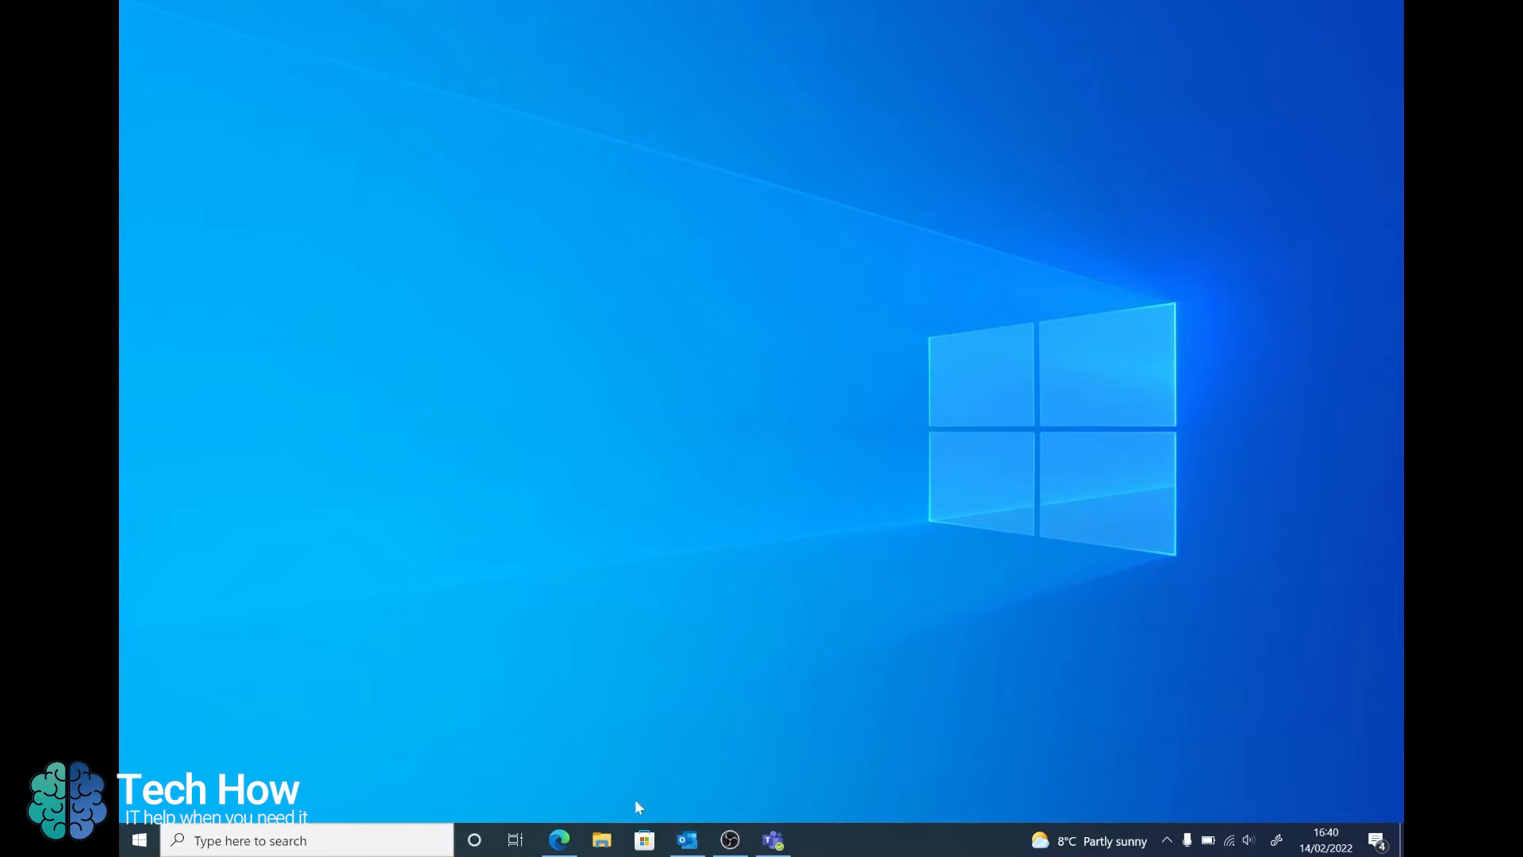
Step: Launch Outlook from Windows search so the account's Inbox is showing
left_click(306, 841)
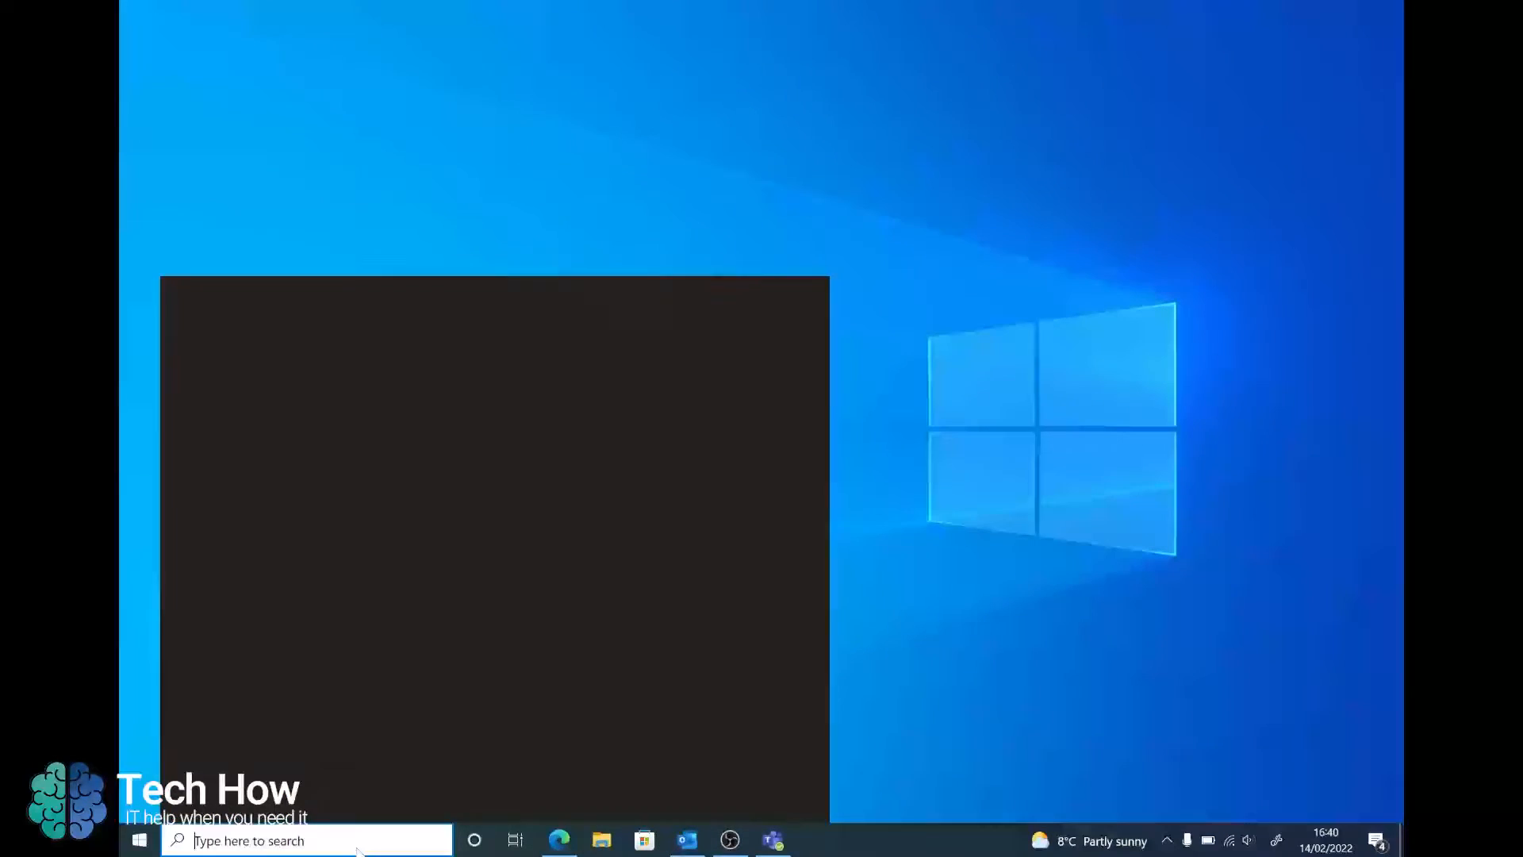
type("outlook")
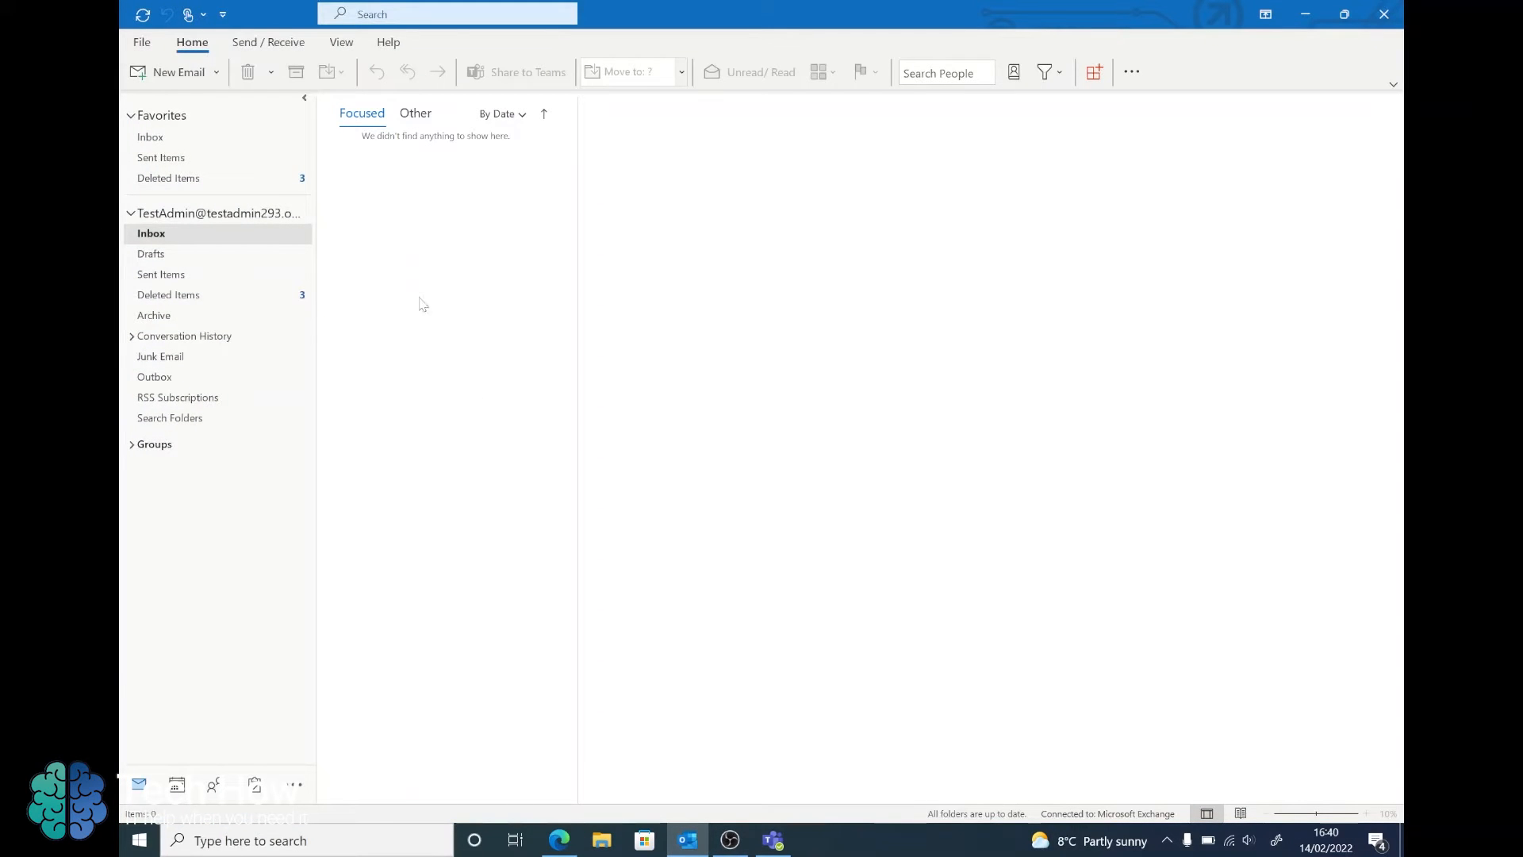
Step: Switch to the February 2022 calendar and bring up the main Calendar's context menu
left_click(176, 784)
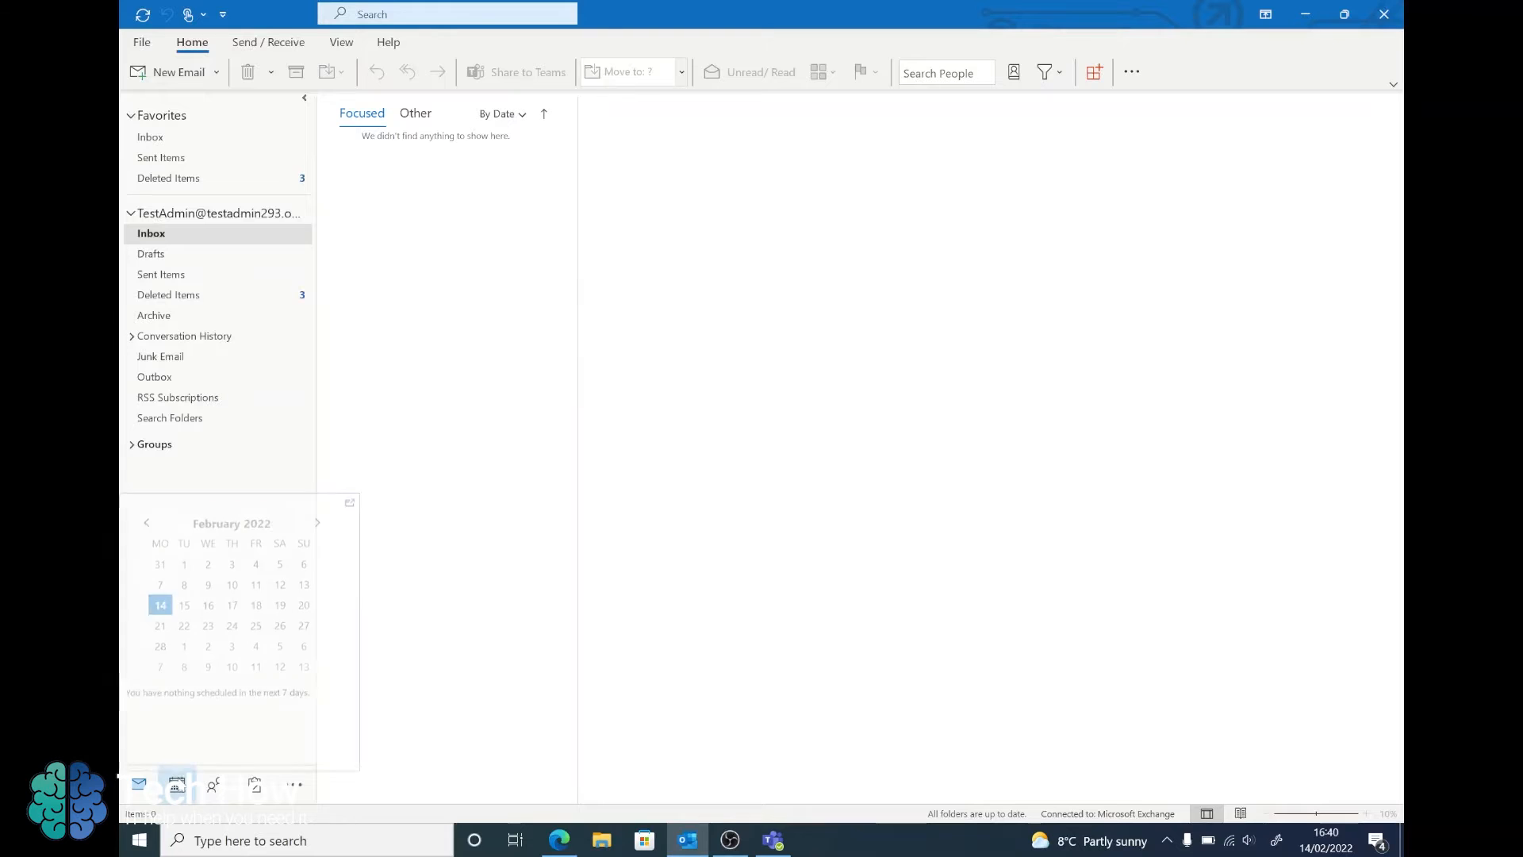
left_click(176, 789)
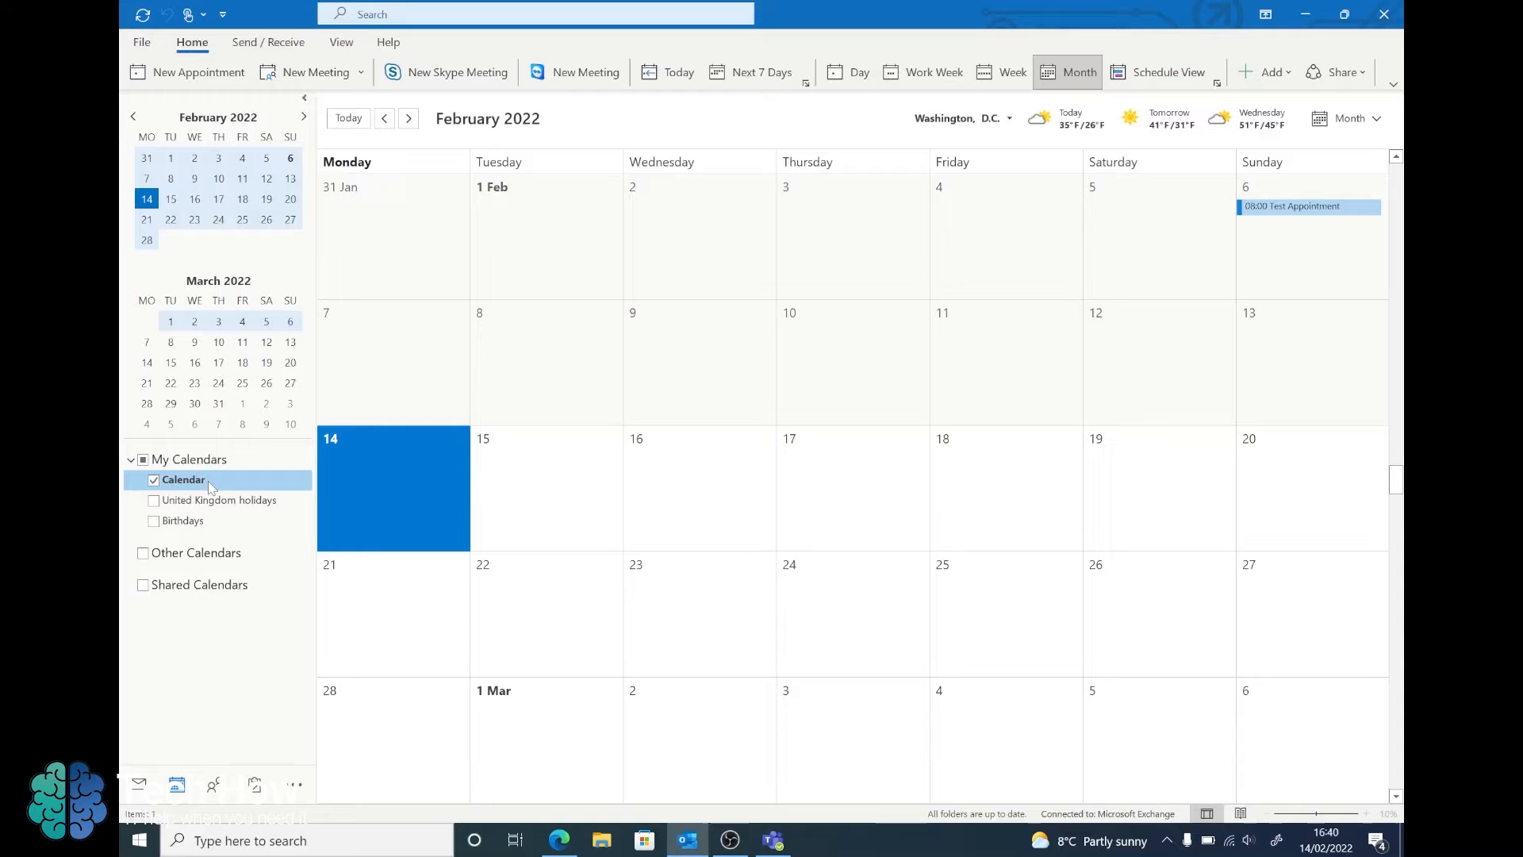
right_click(183, 479)
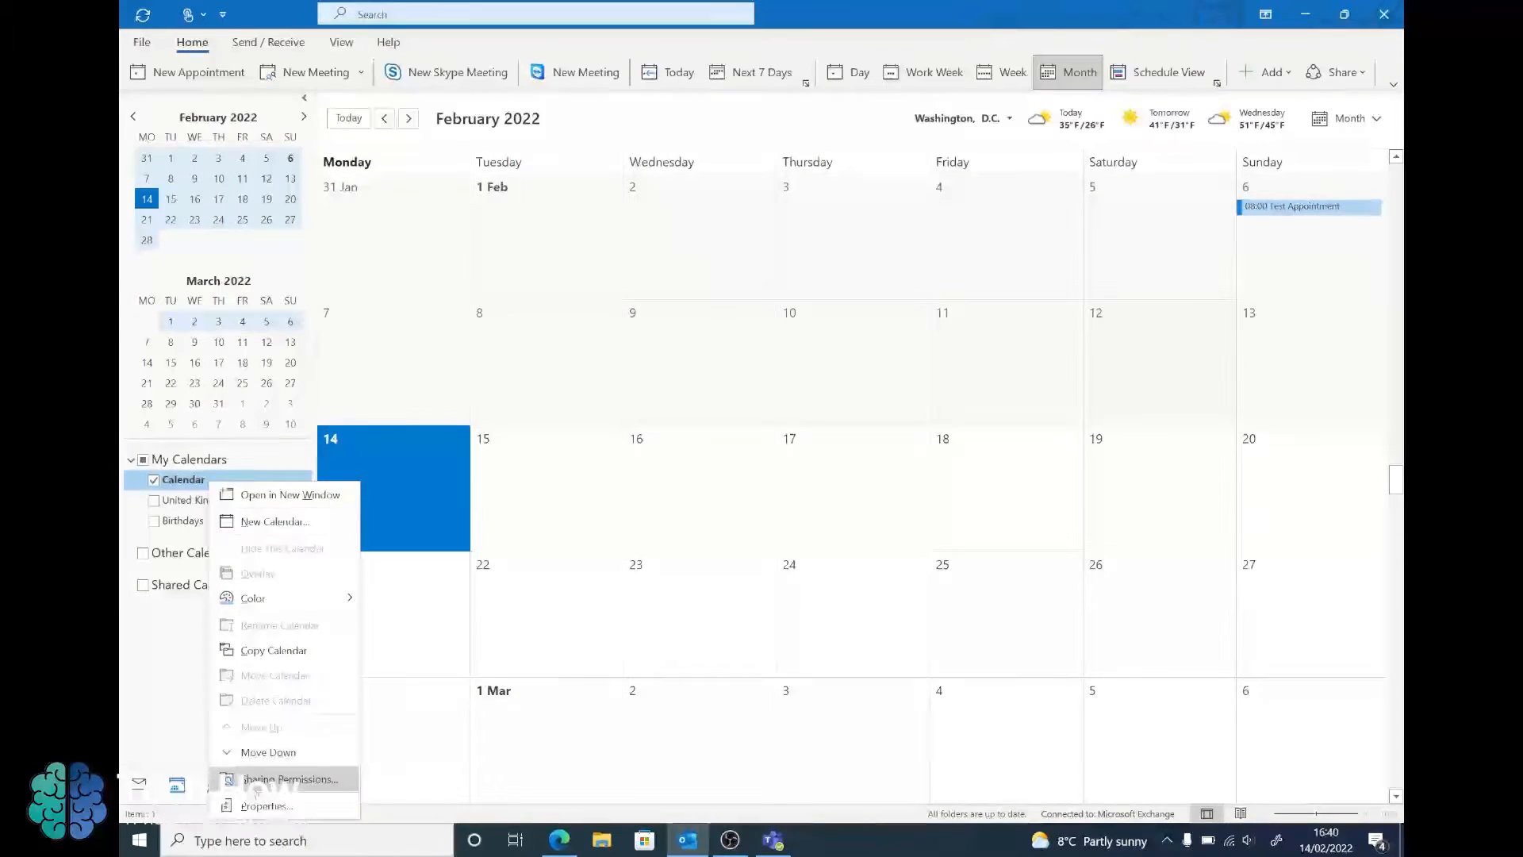
Step: Bring up Calendar Properties on the Permissions tab, listing My Organization's busy-only access
left_click(289, 778)
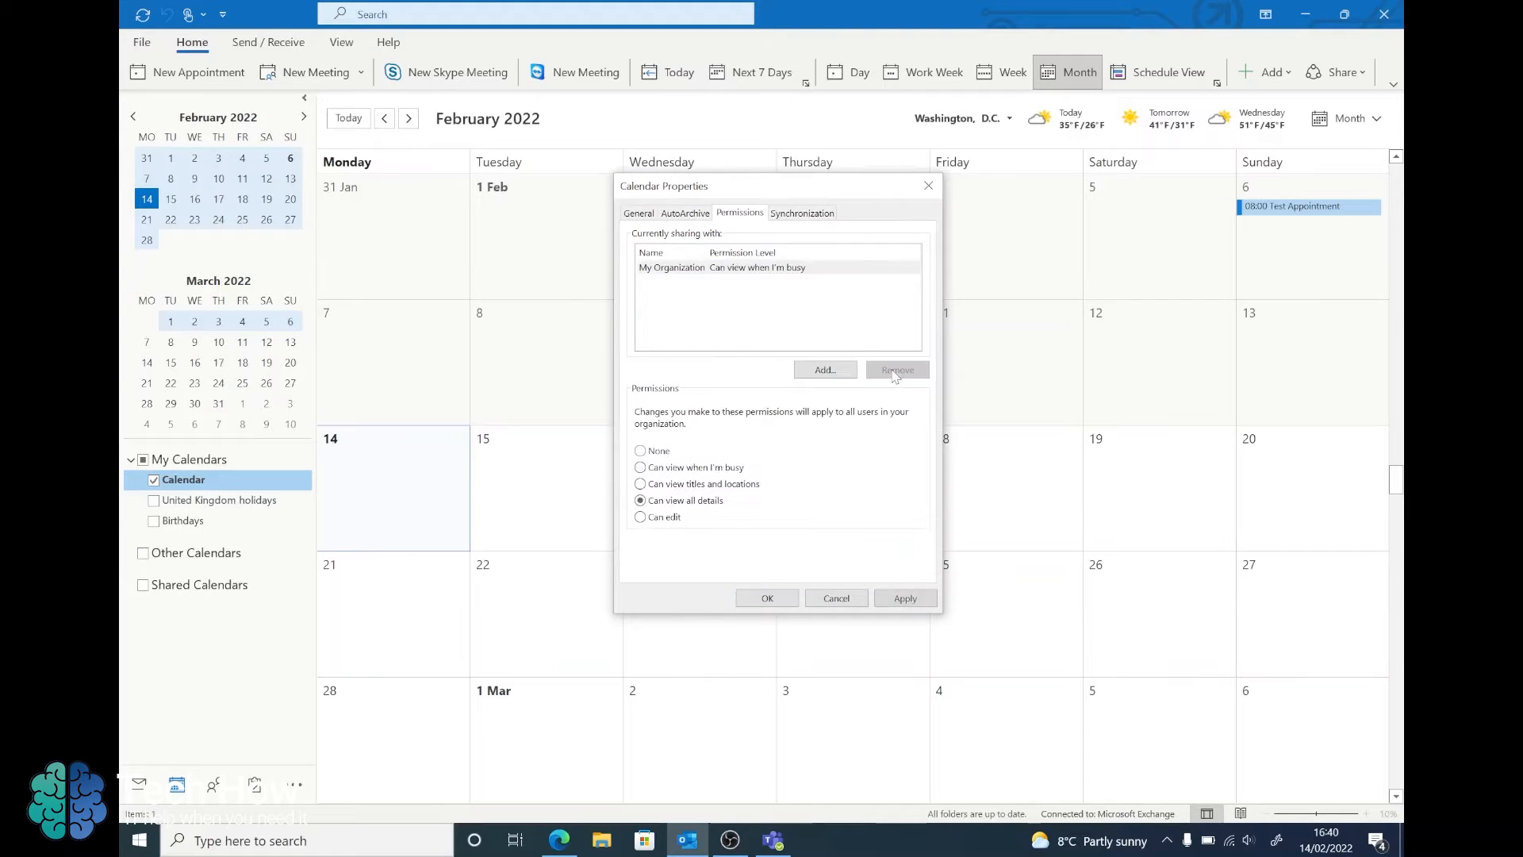
left_click(640, 467)
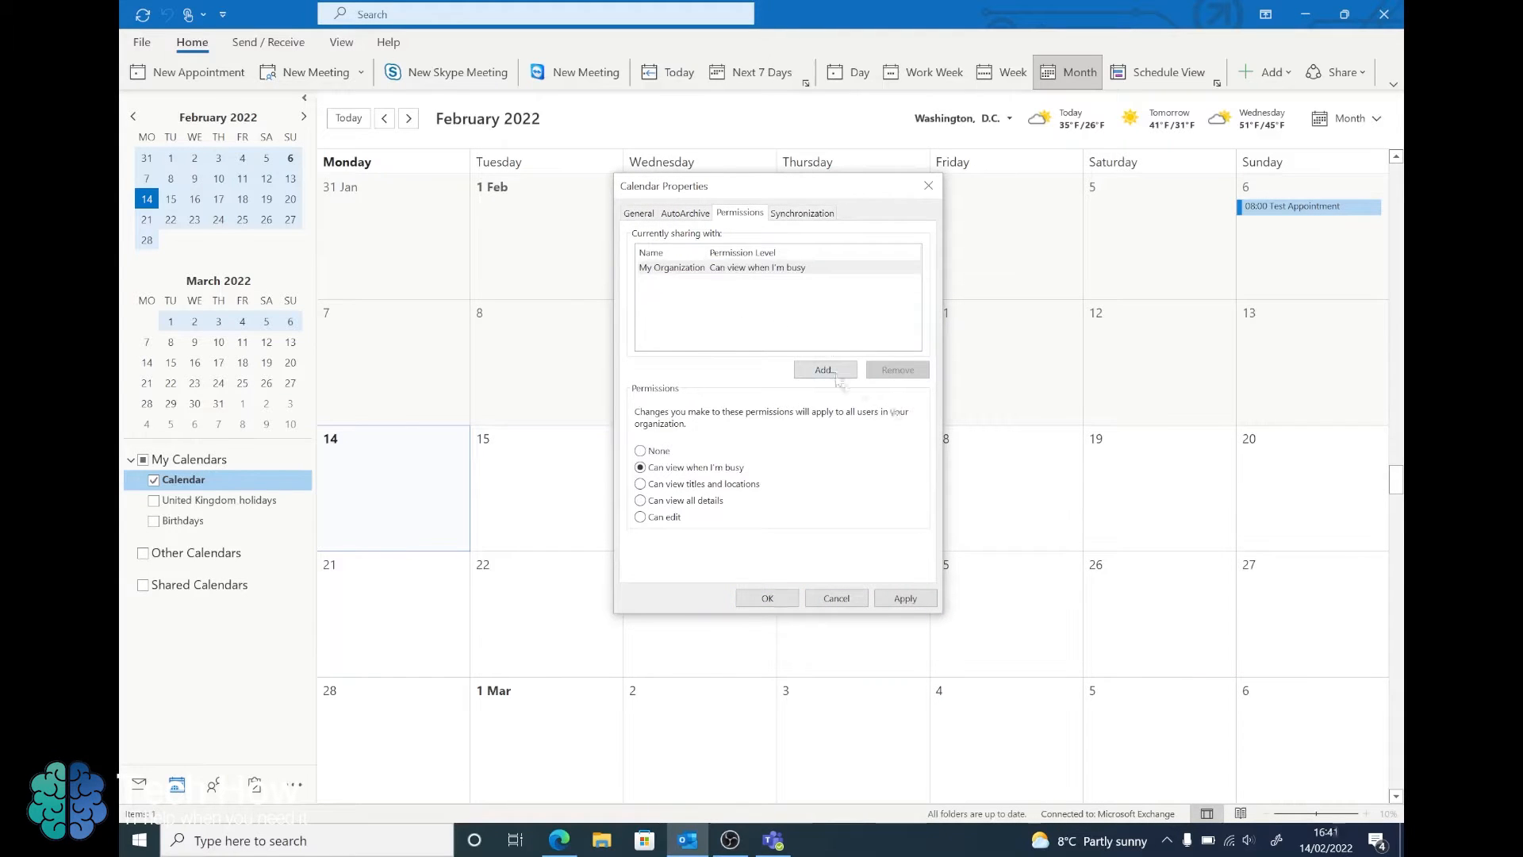
Step: Add Test User from the Global Address List to the calendar's sharing list
left_click(824, 369)
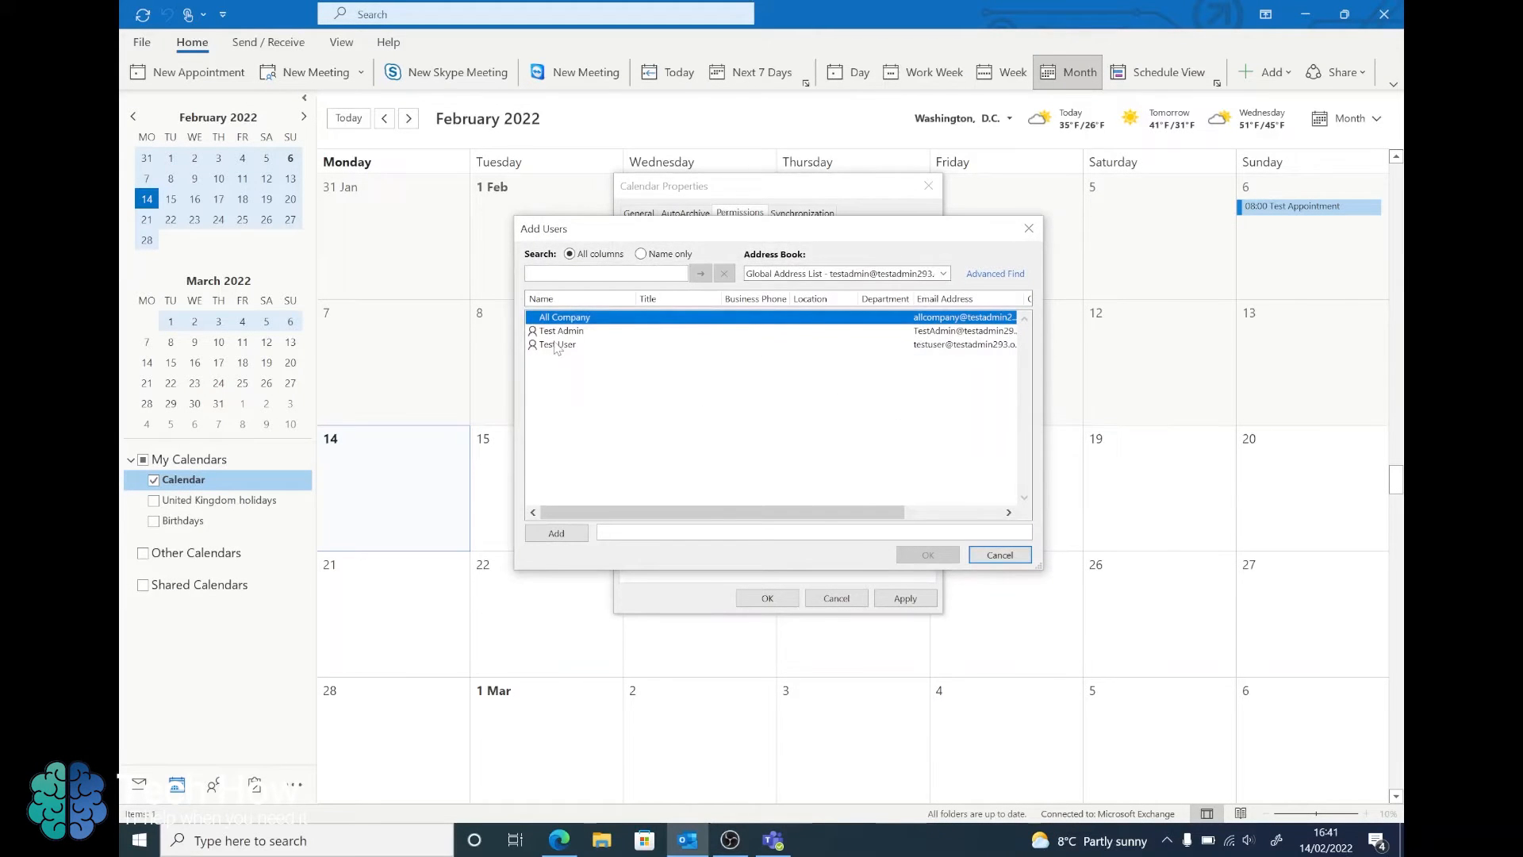
left_click(558, 345)
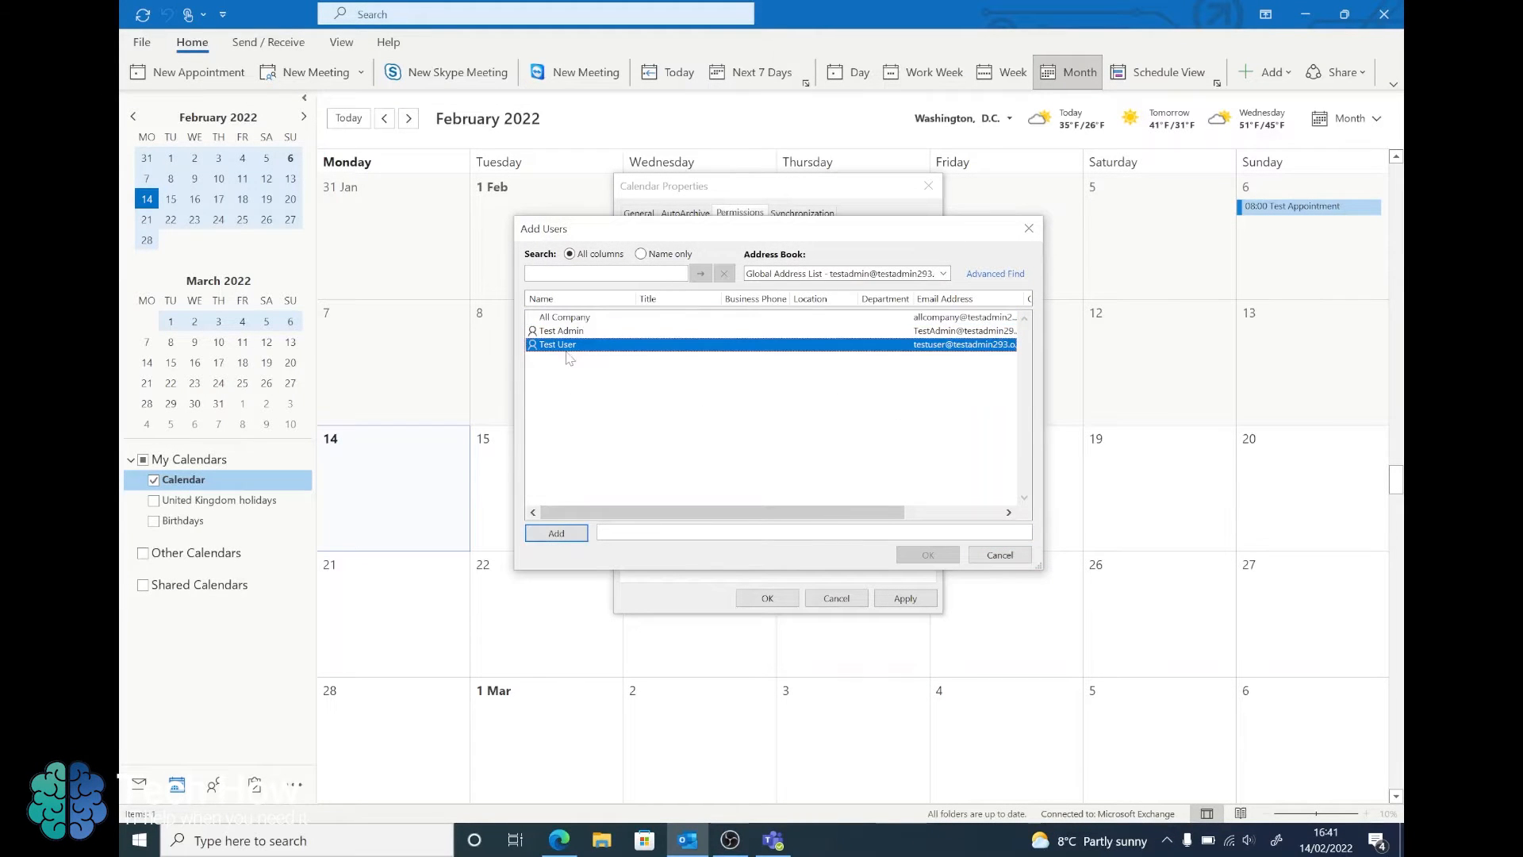
left_click(555, 534)
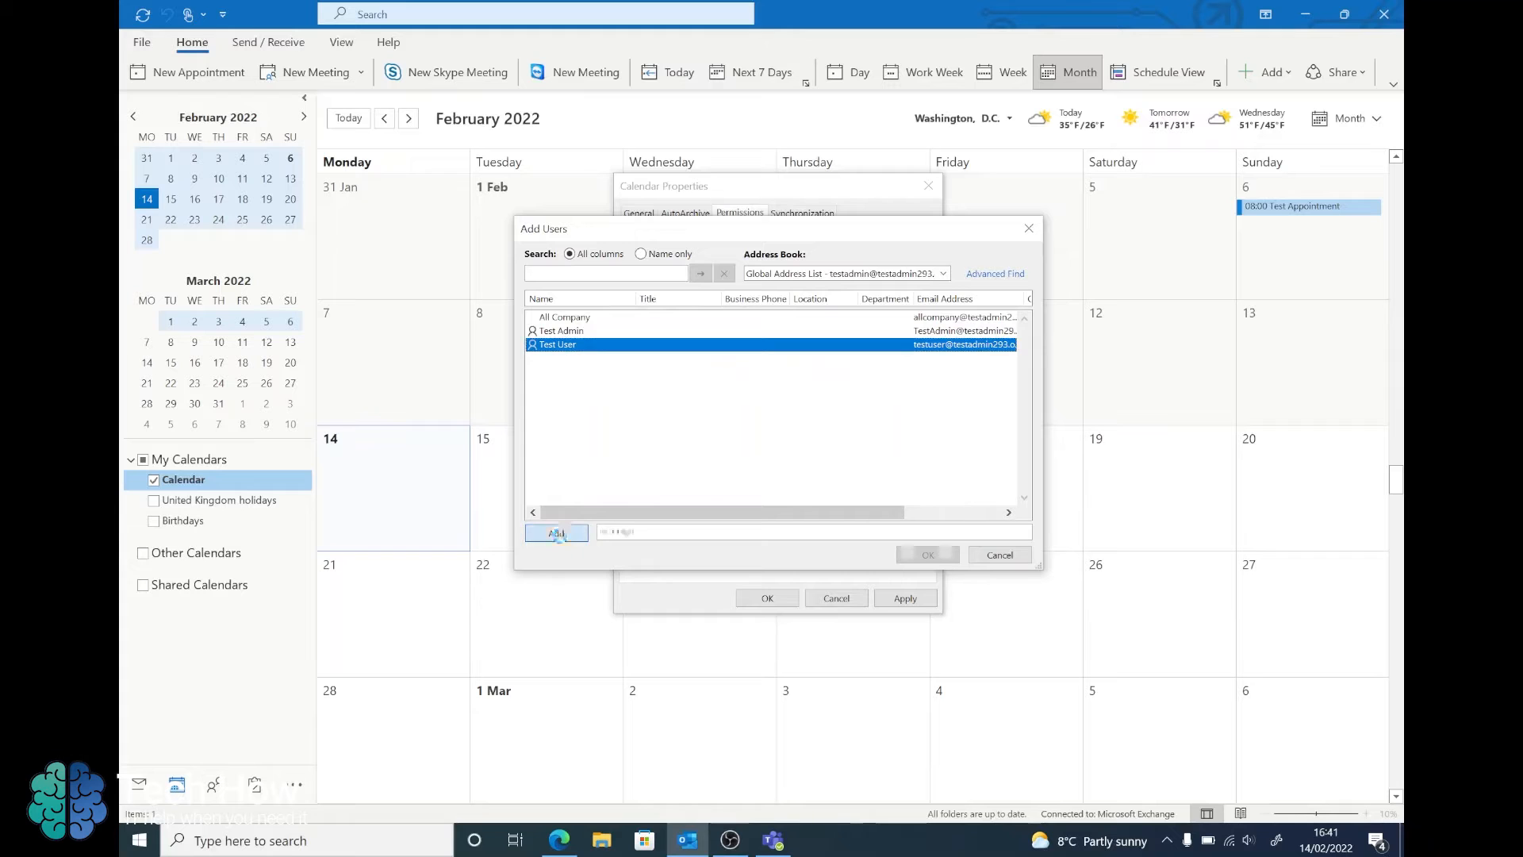
left_click(556, 533)
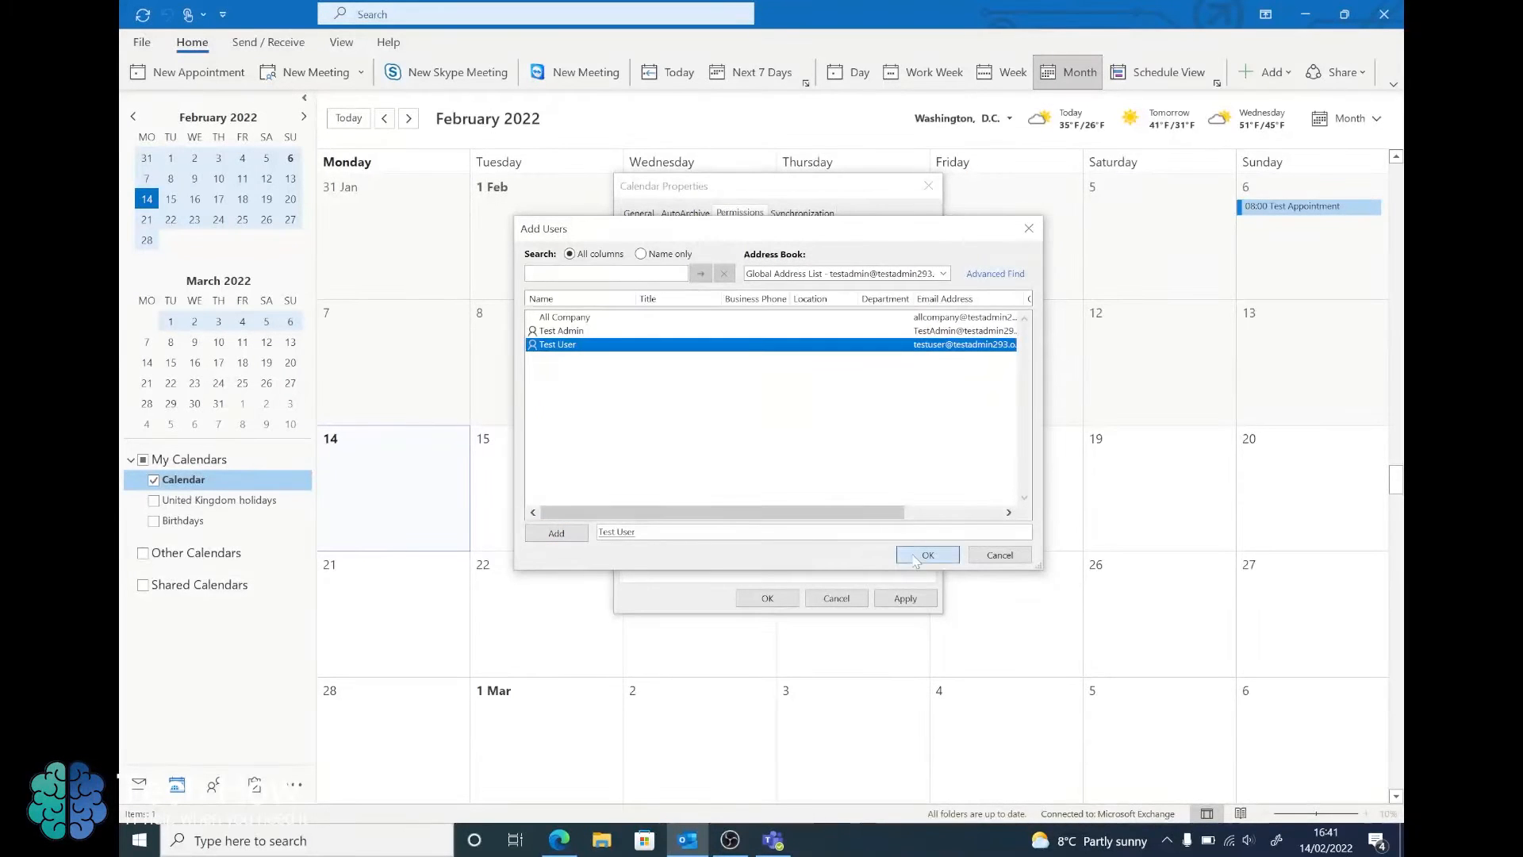
left_click(925, 554)
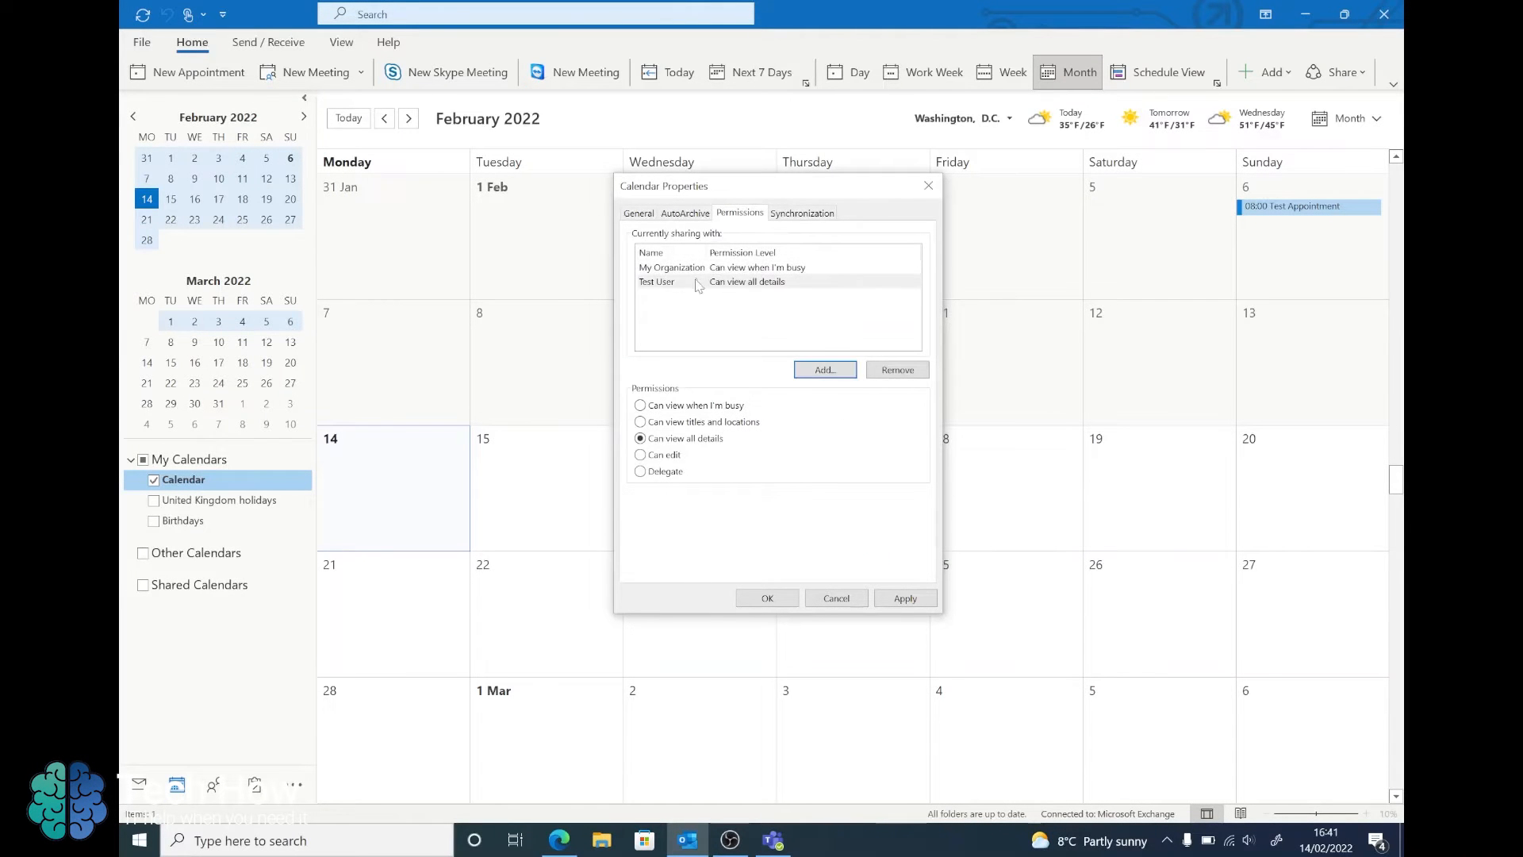
Step: Confirm Test User at 'Can view all details' and close Calendar Properties
left_click(656, 282)
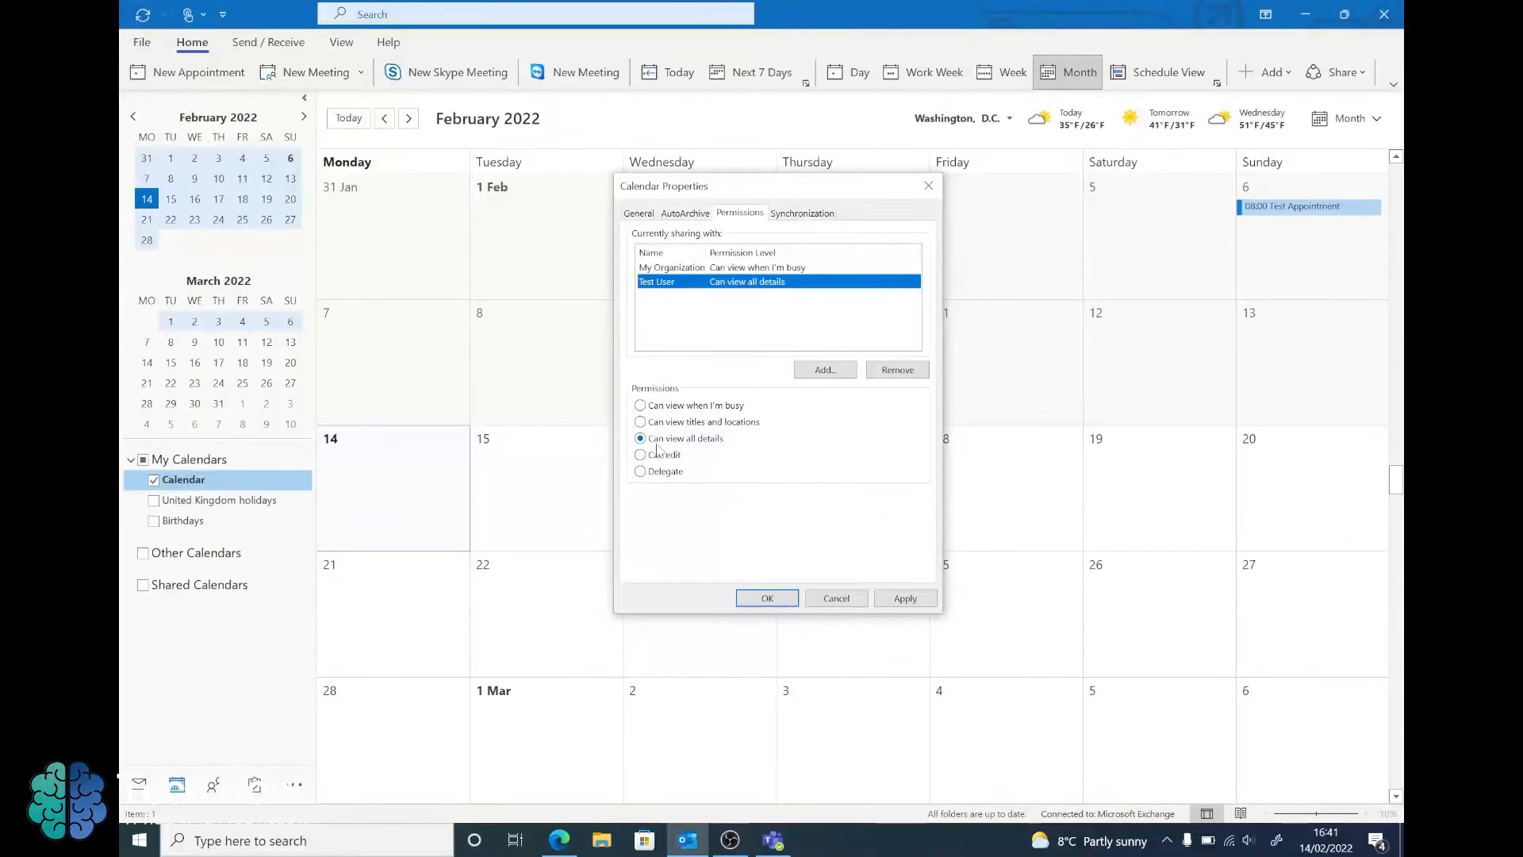
mouse_move(685, 438)
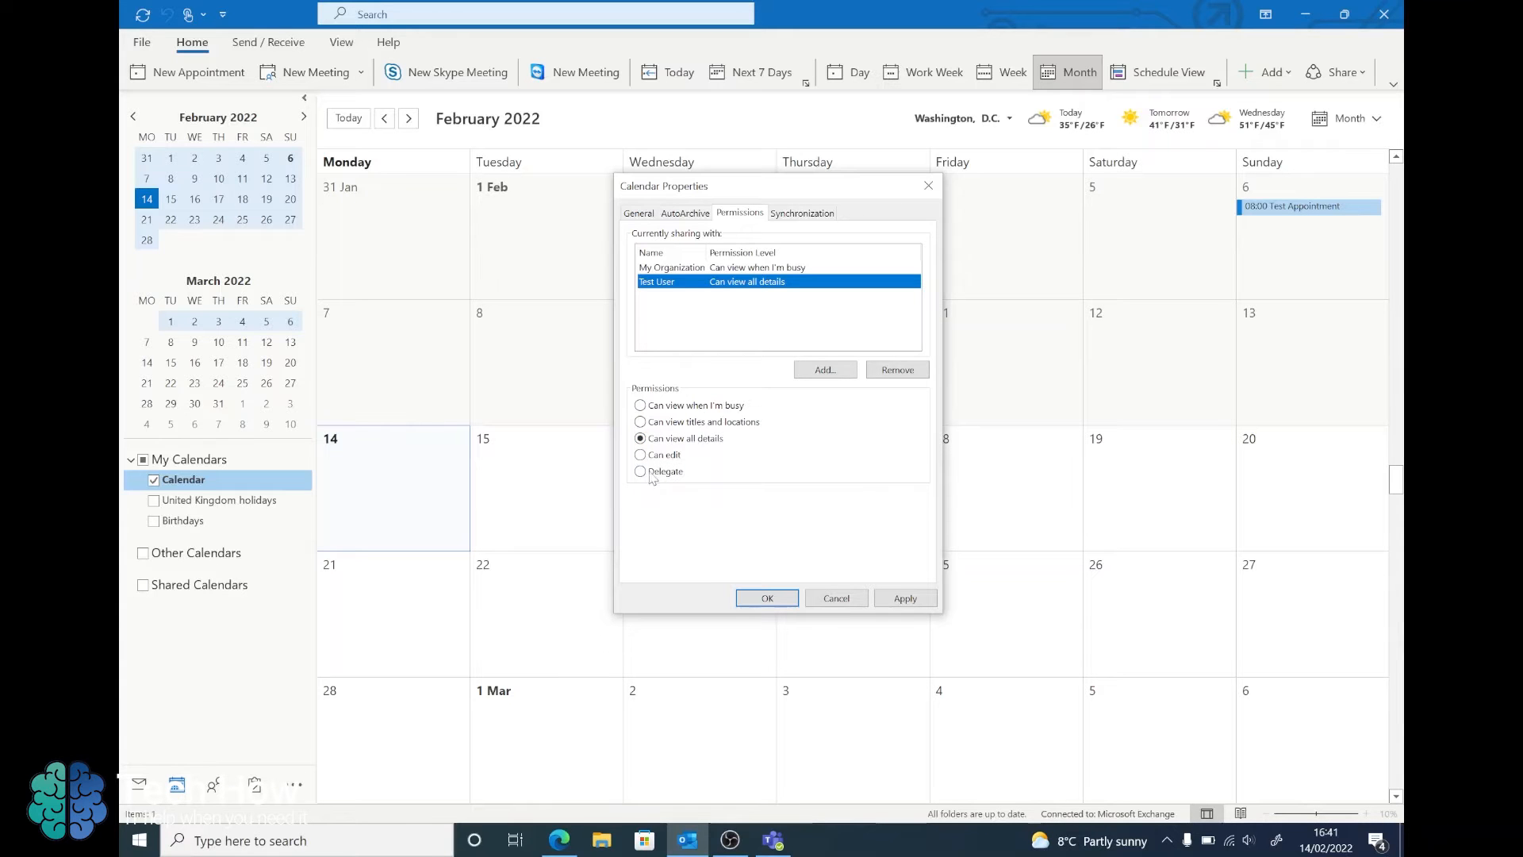
mouse_move(650, 472)
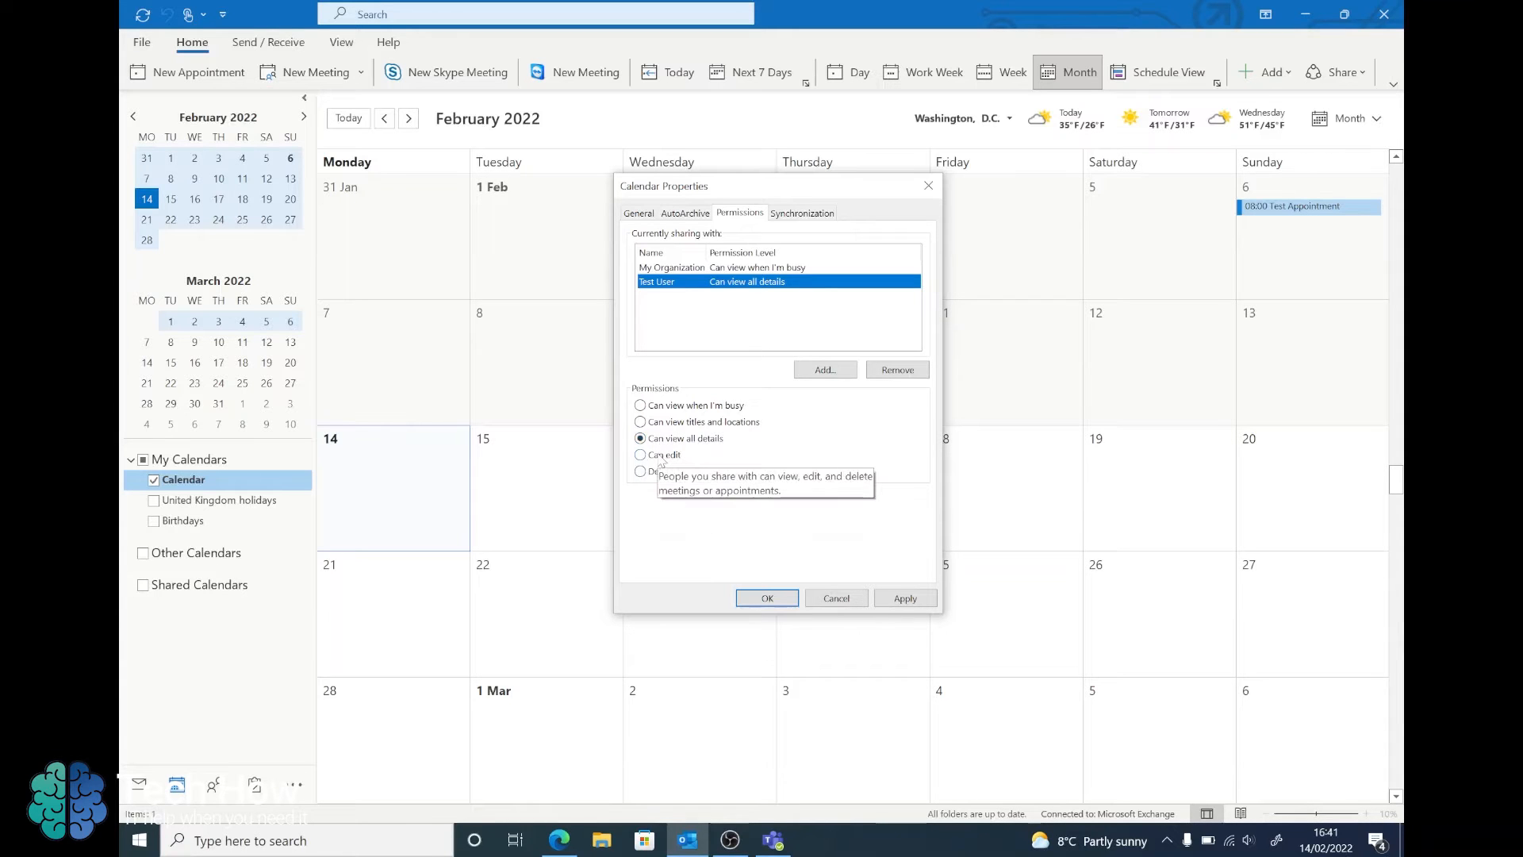
mouse_move(638, 320)
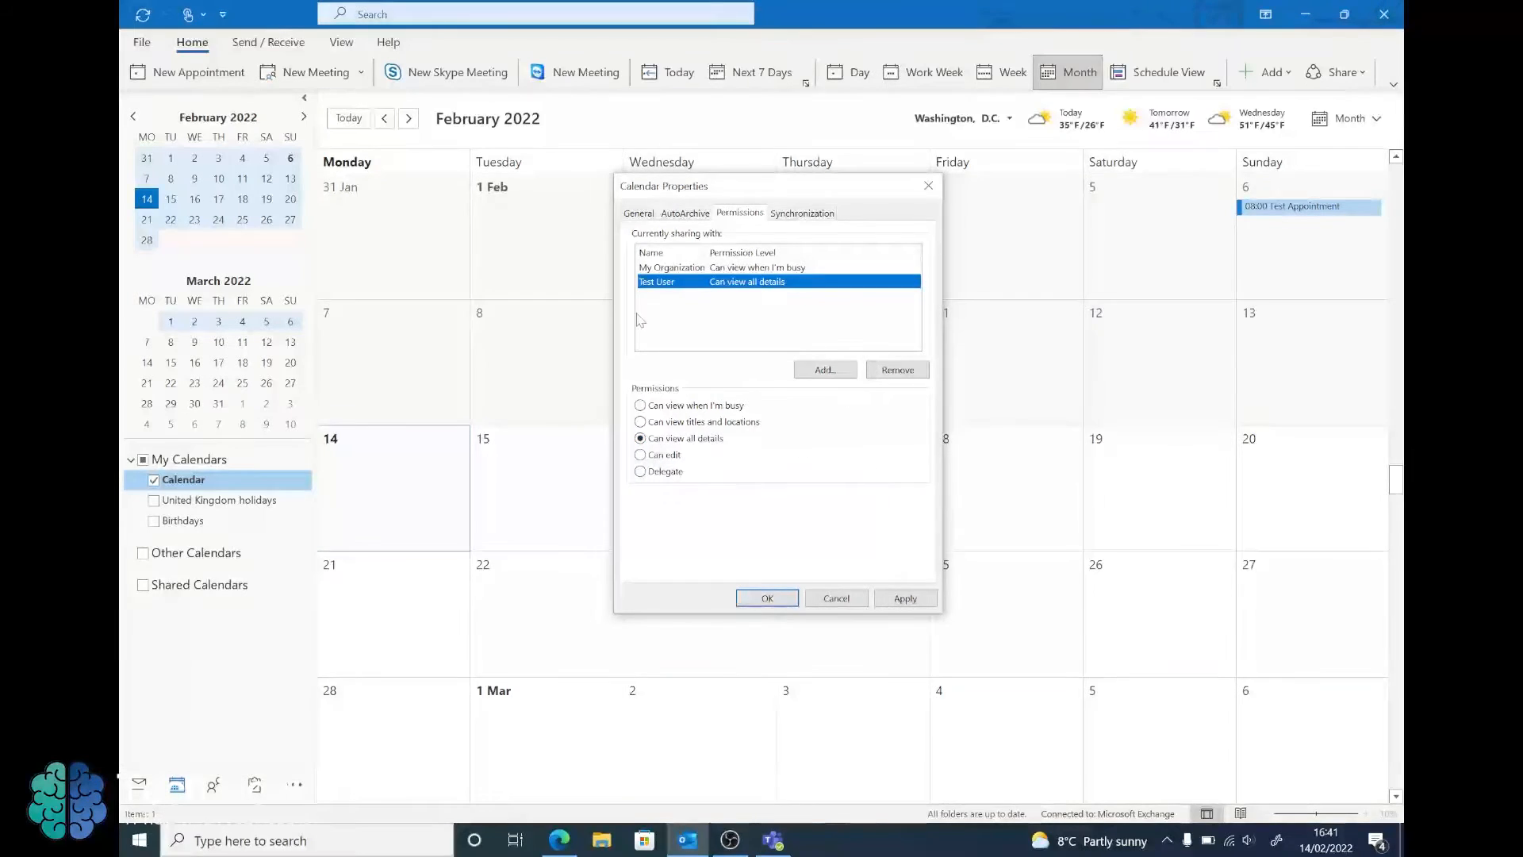
left_click(903, 598)
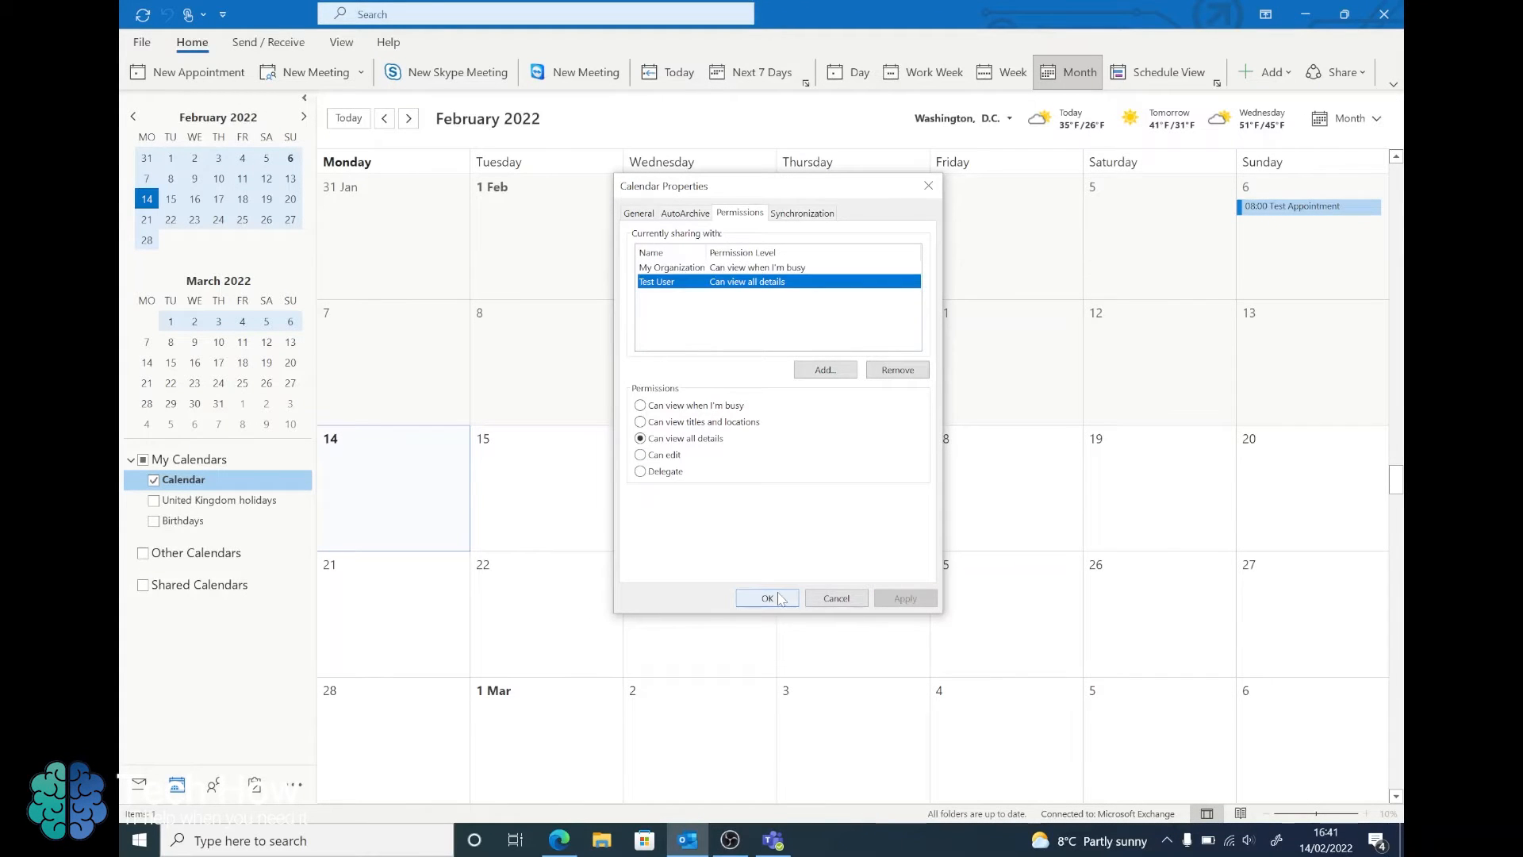
left_click(767, 598)
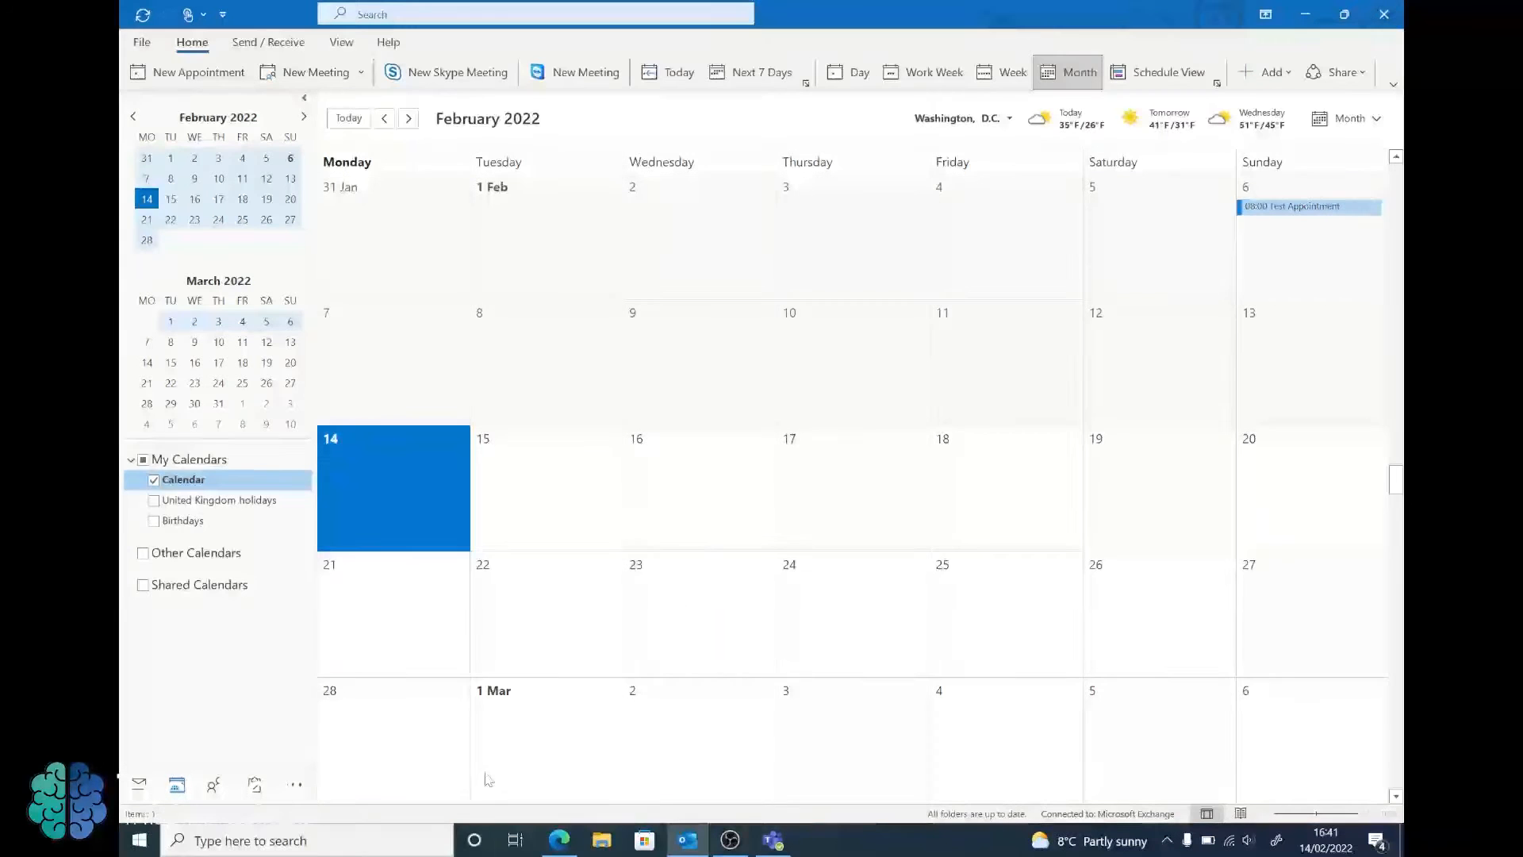
Step: Switch to Outlook on the web and show its February 2022 month calendar
left_click(557, 841)
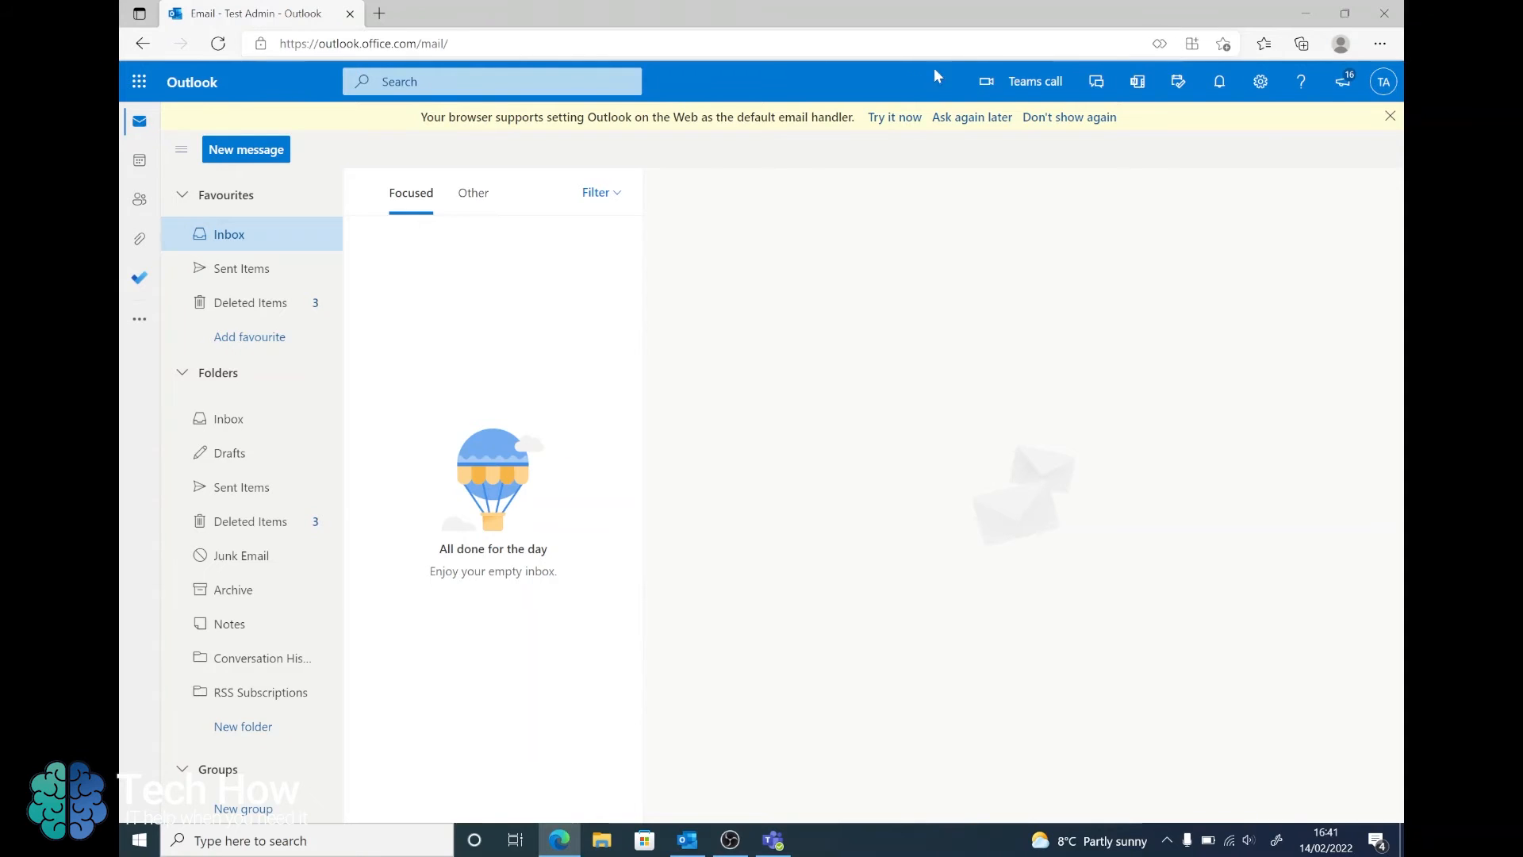
mouse_move(1384, 81)
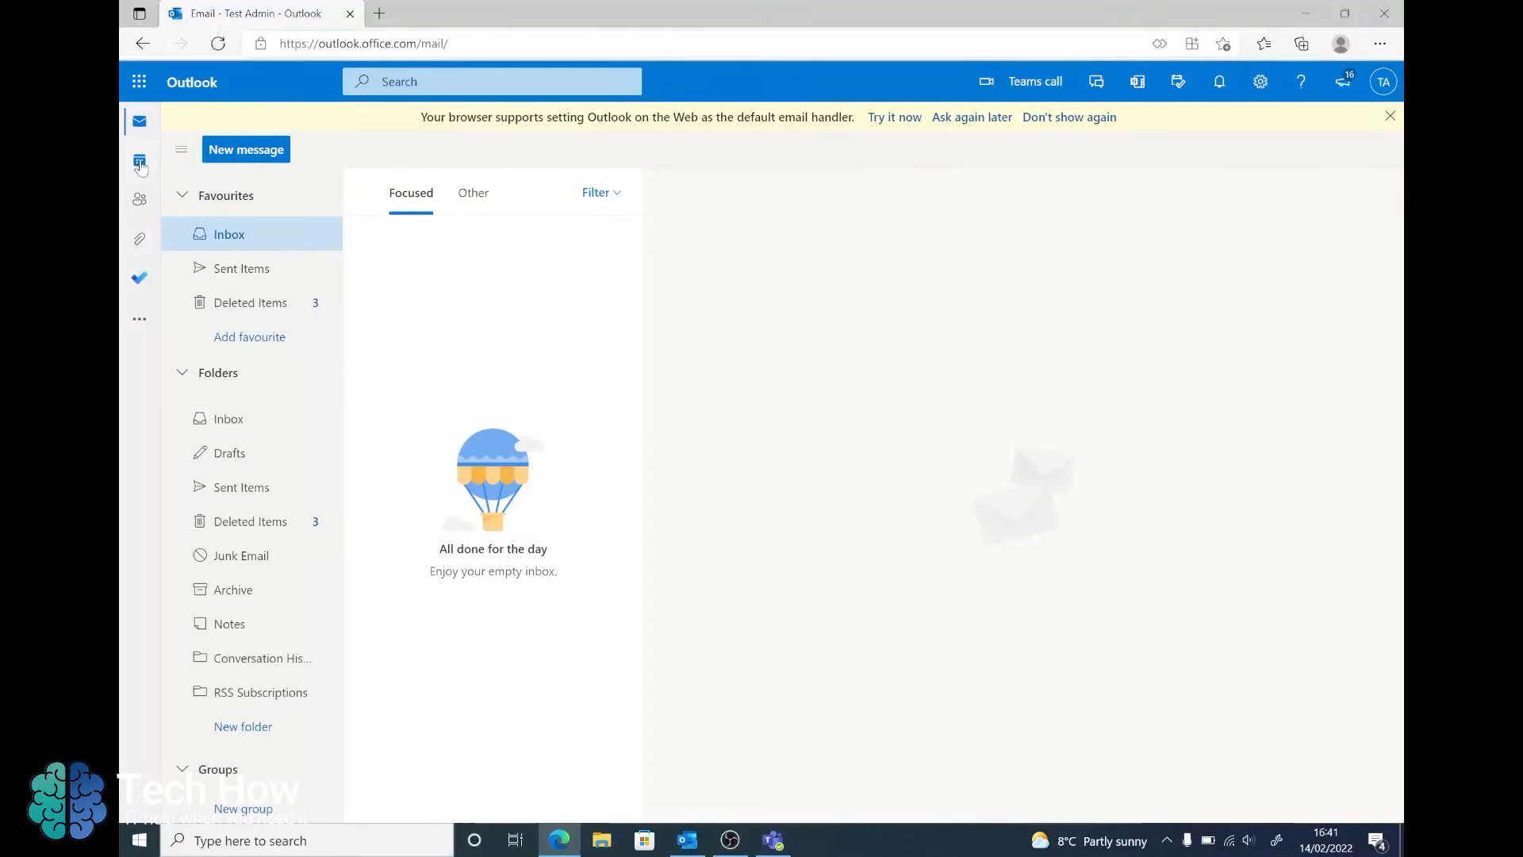
left_click(140, 162)
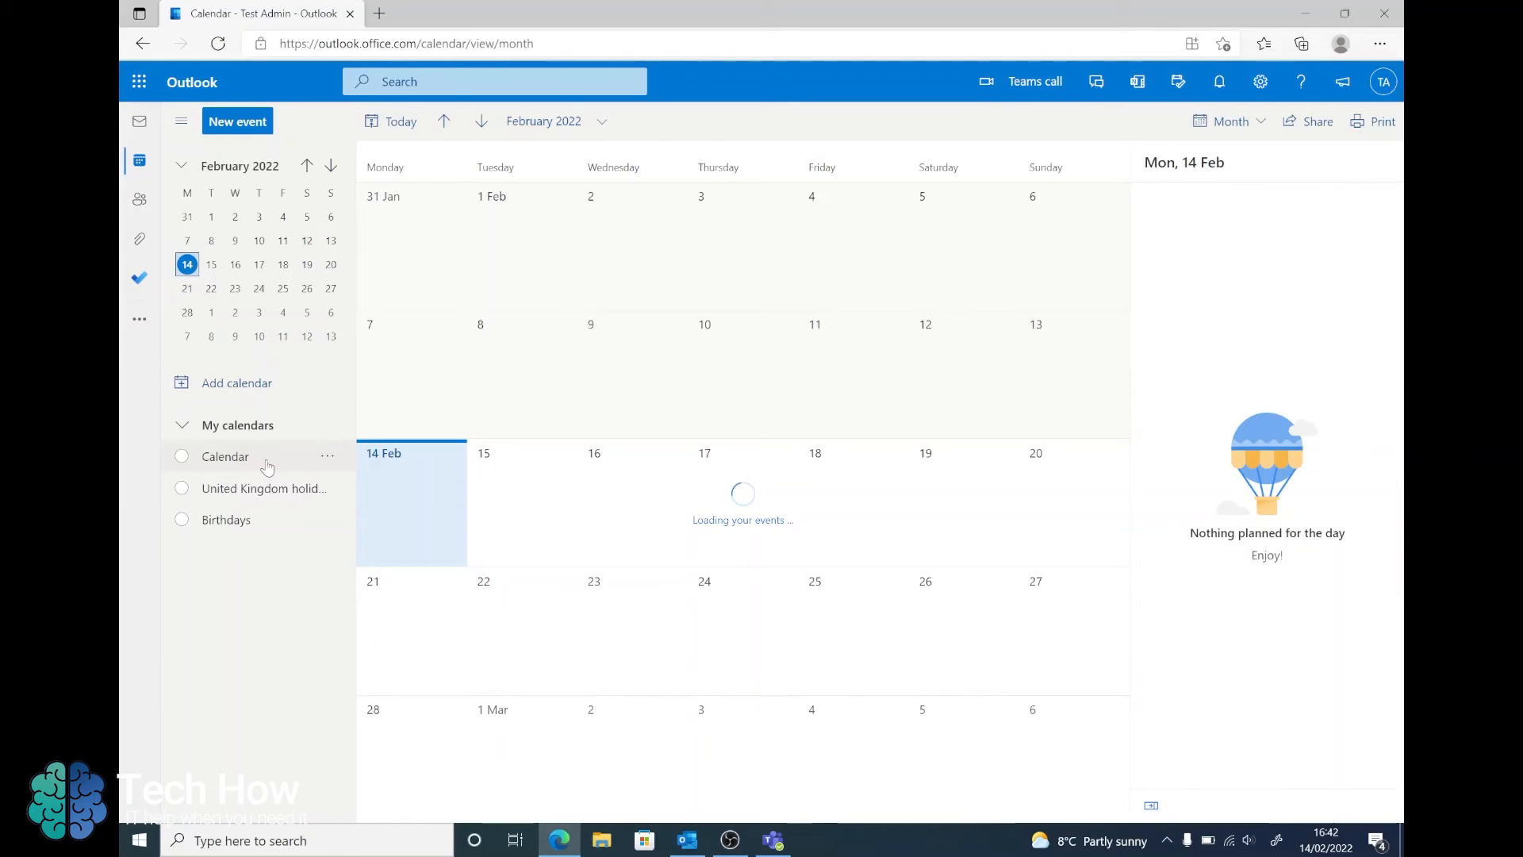
Step: Bring up Sharing and permissions for the web Calendar, listing Test User's access
left_click(327, 456)
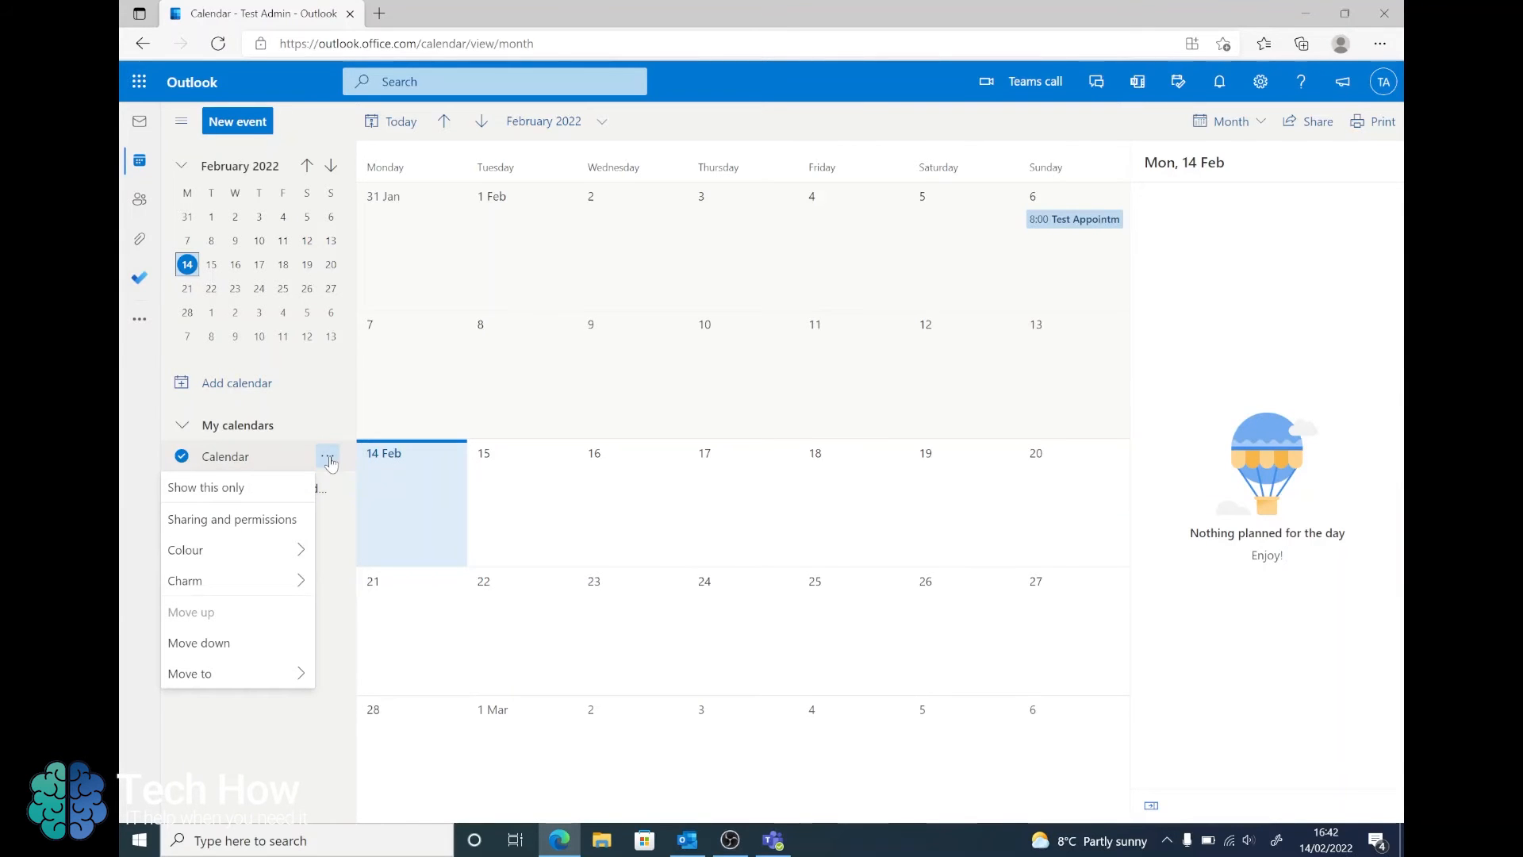
mouse_move(232, 519)
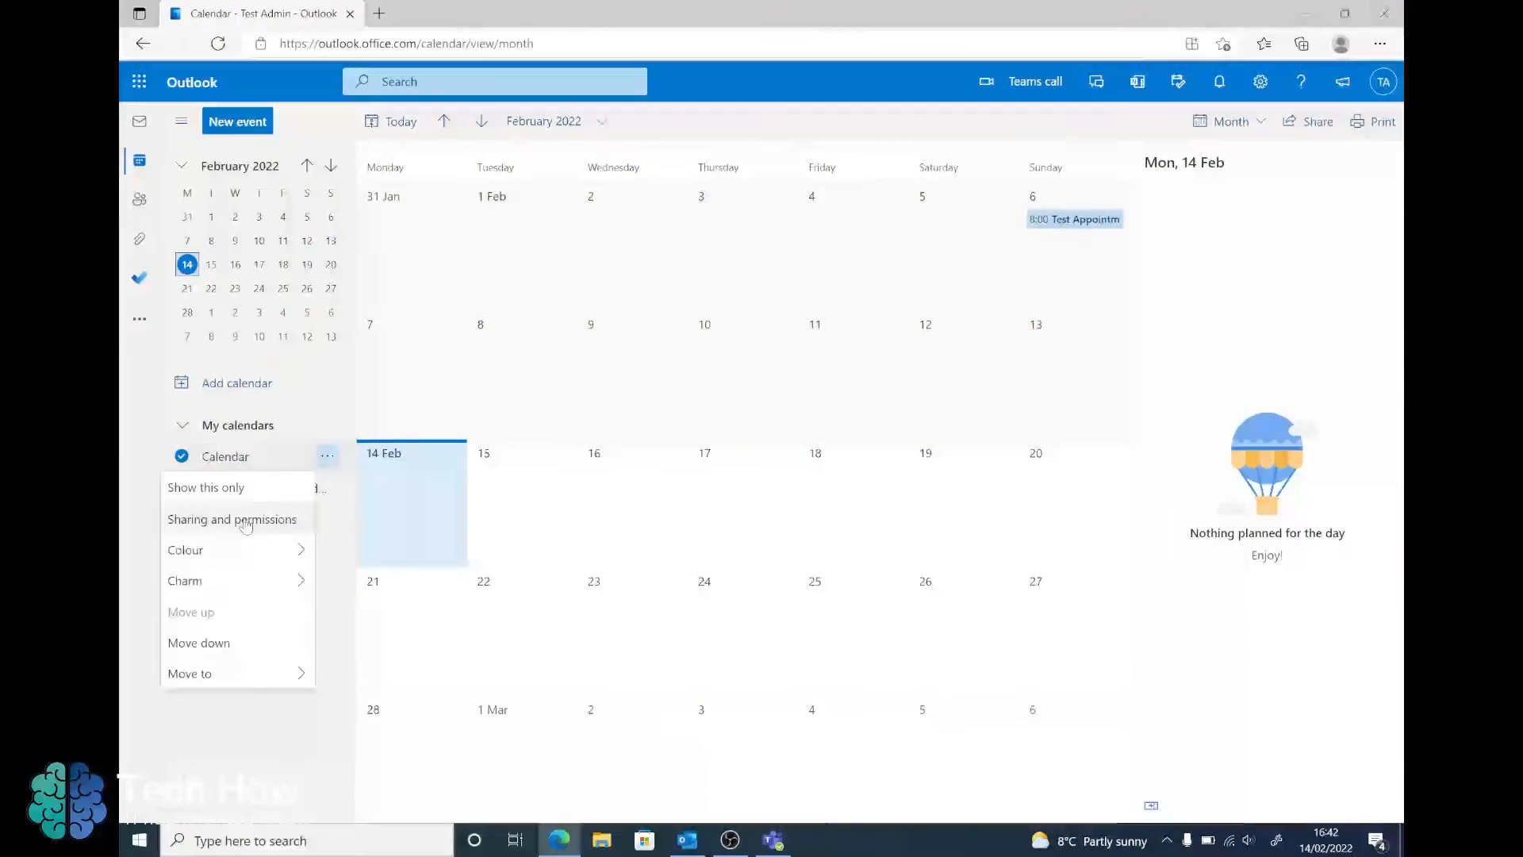
left_click(231, 518)
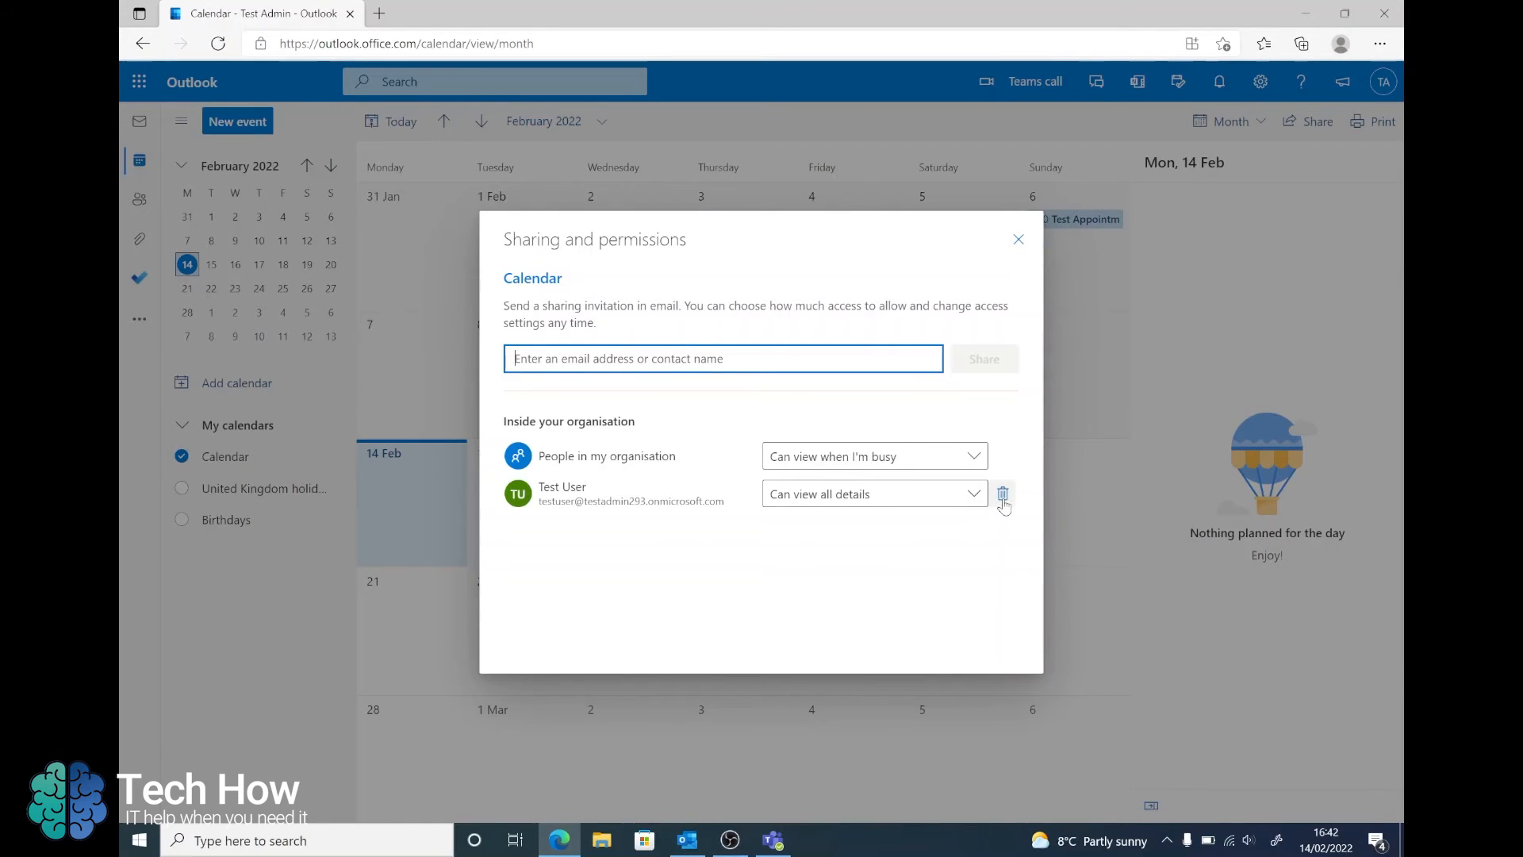
Step: Remove Test User's existing share and look up 'te' to find their contact again
left_click(1003, 494)
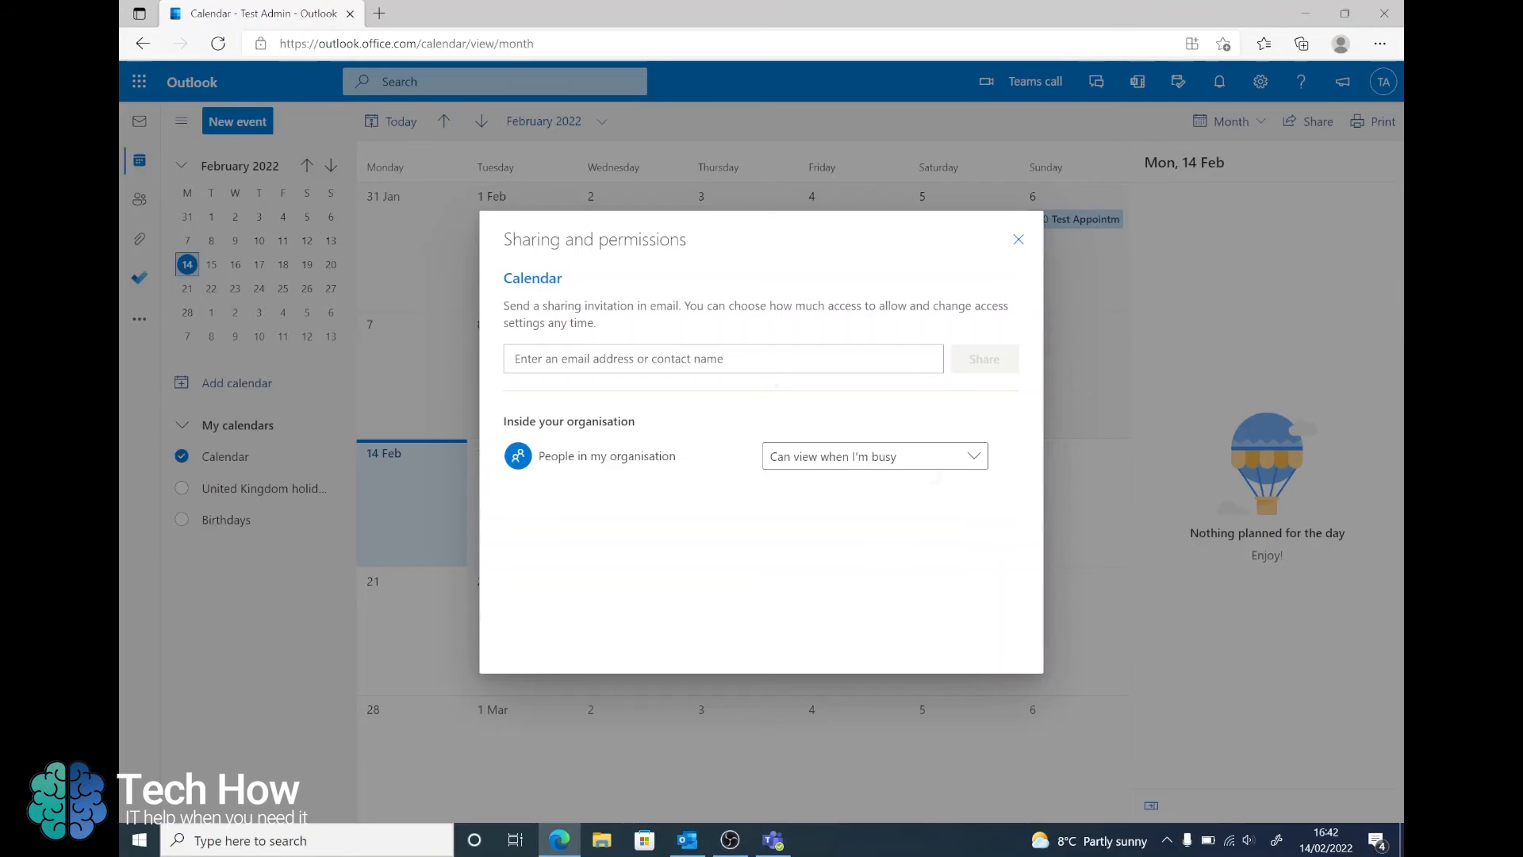
type("te")
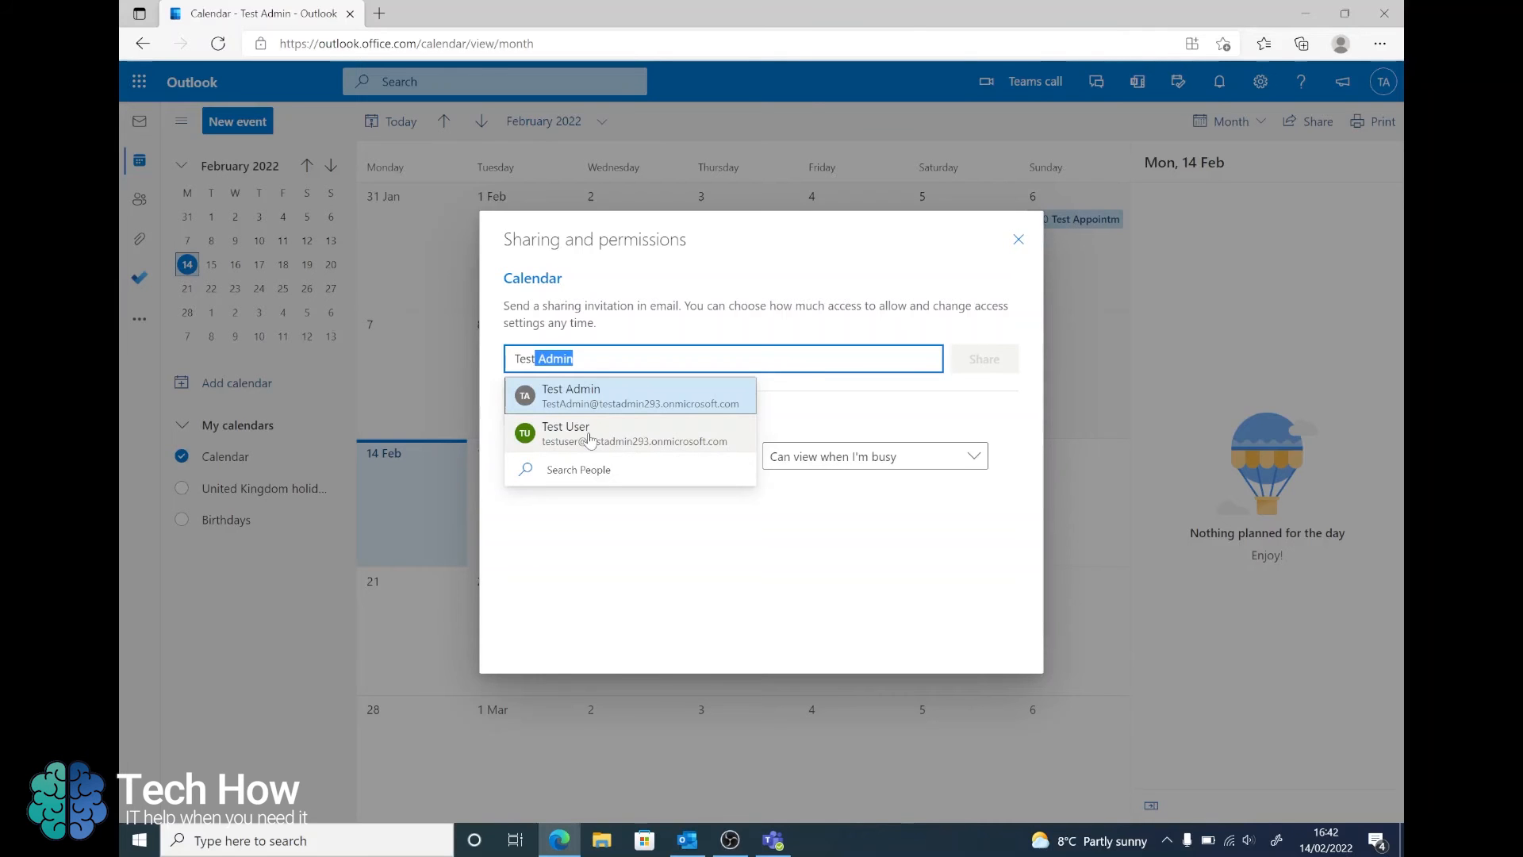
Step: Re-share the calendar with Test User at 'Can view all details' and close the sharing panel
left_click(587, 433)
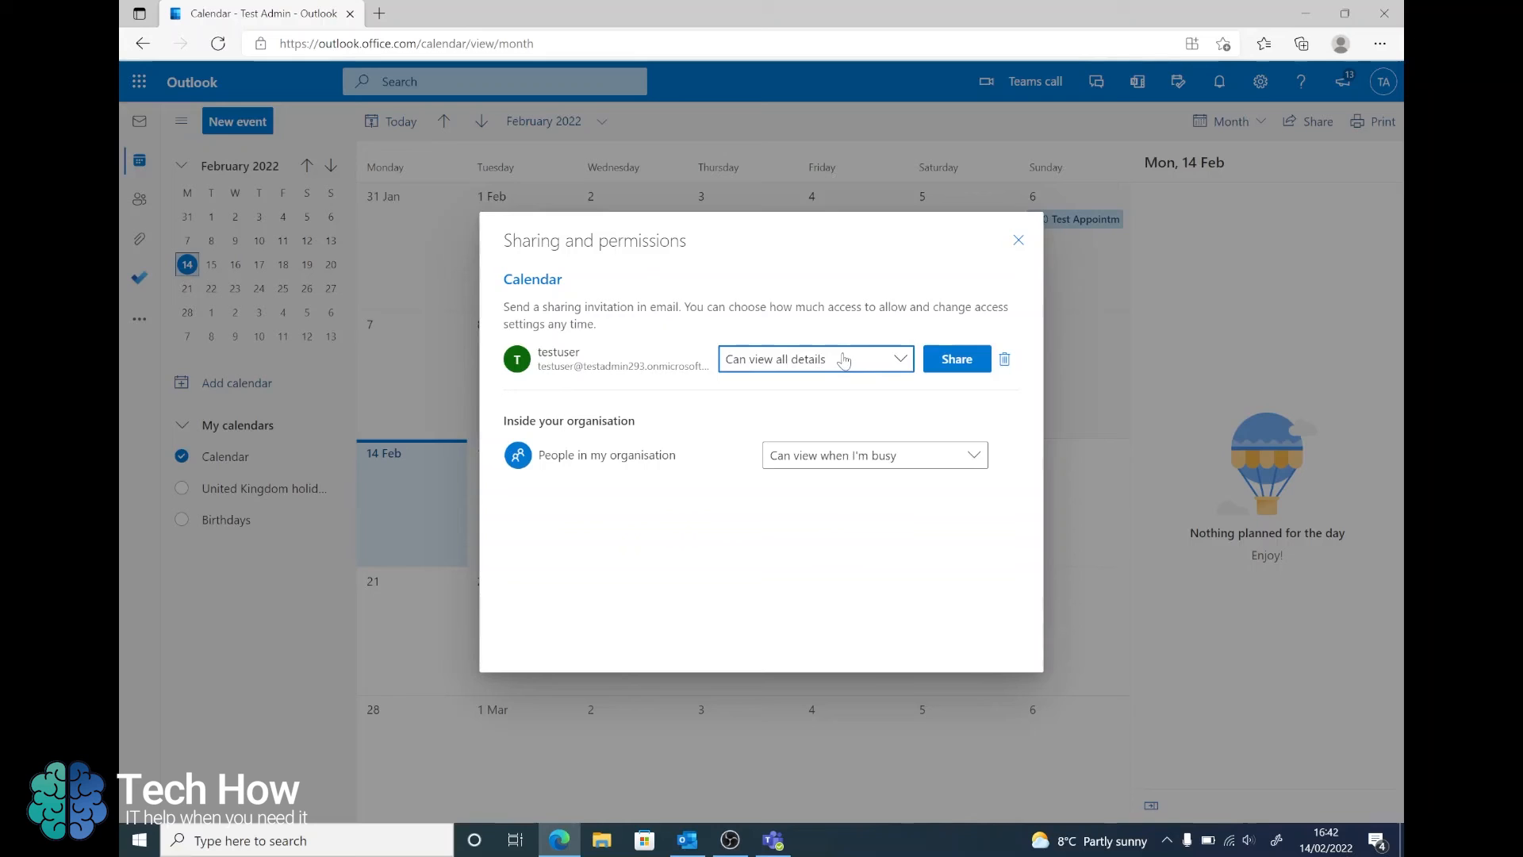
left_click(814, 359)
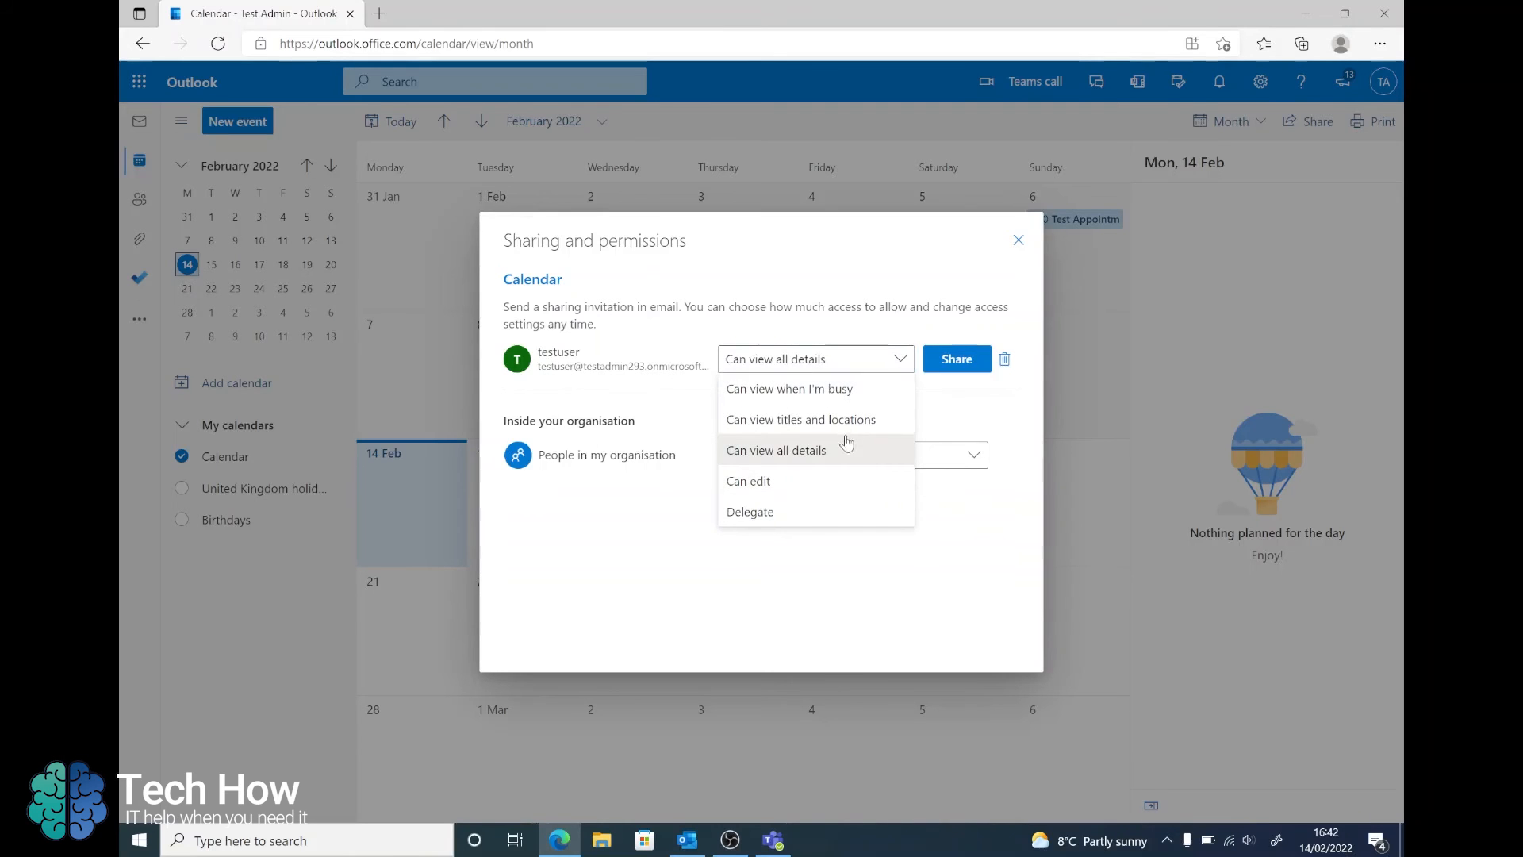
mouse_move(748, 480)
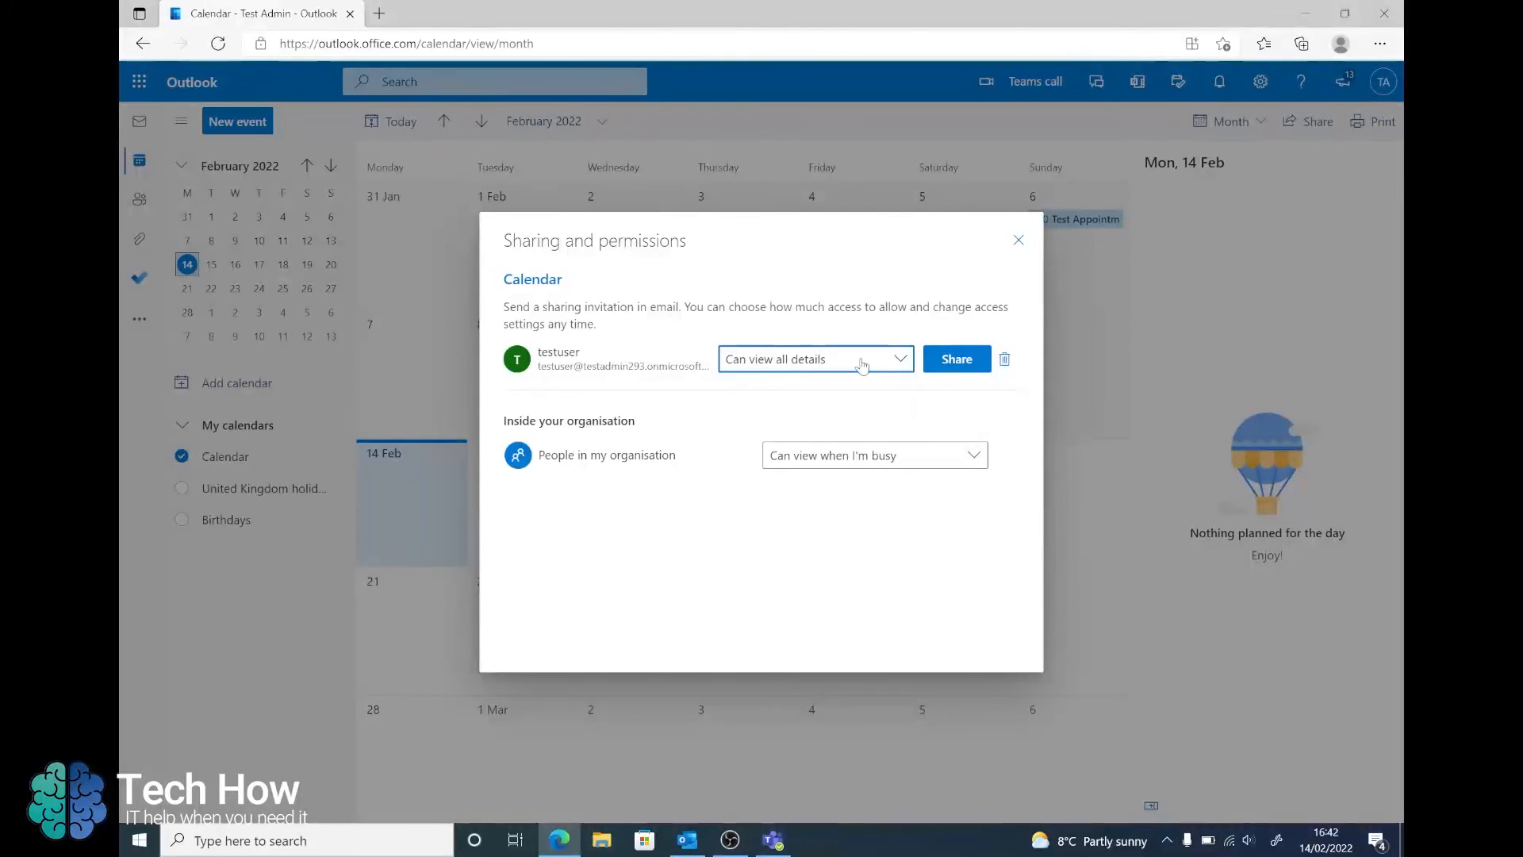
left_click(956, 358)
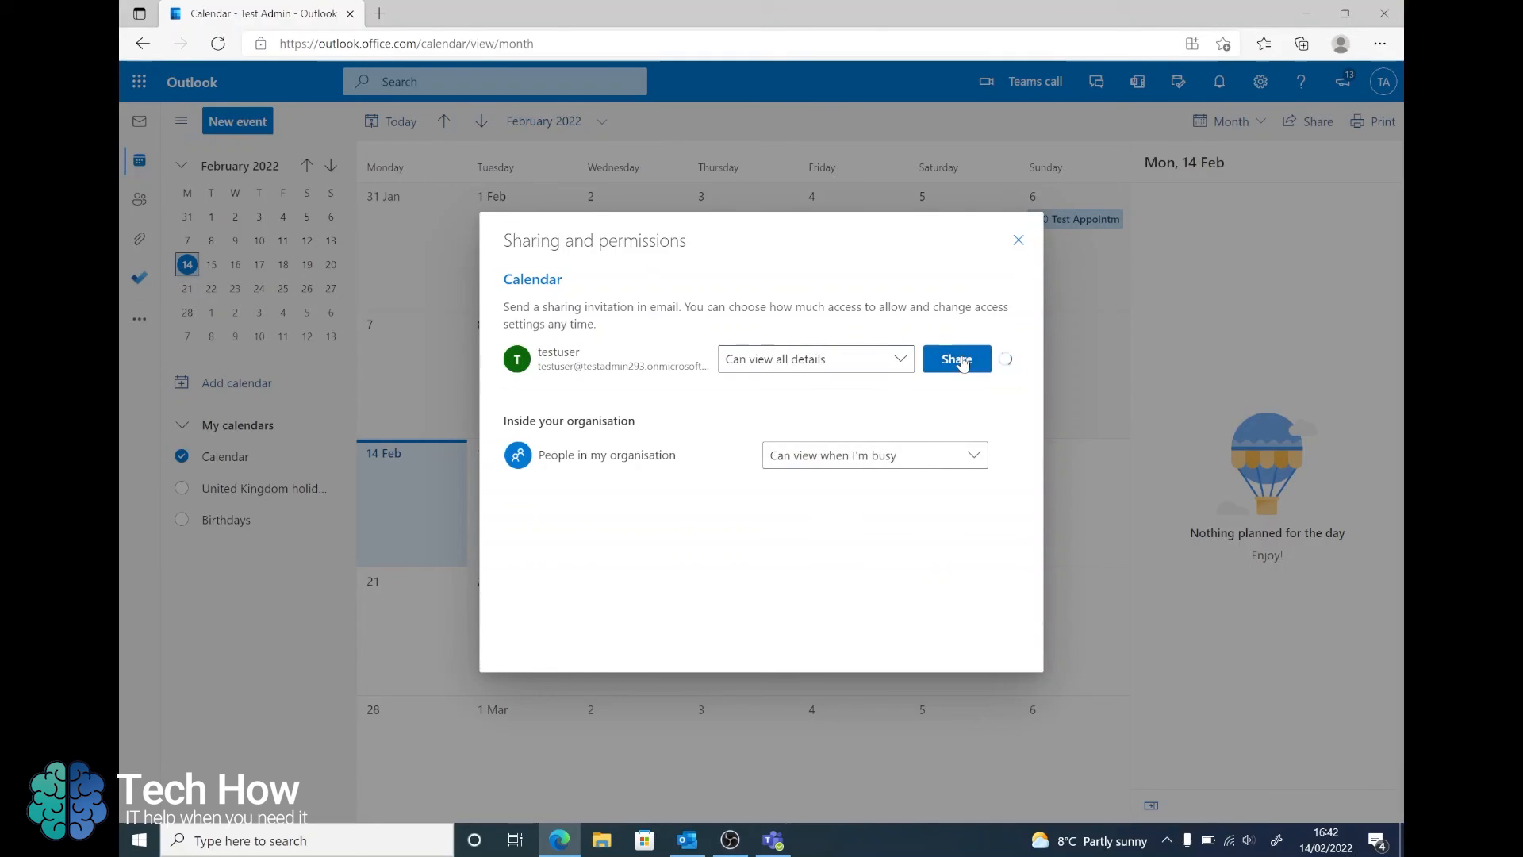
left_click(955, 358)
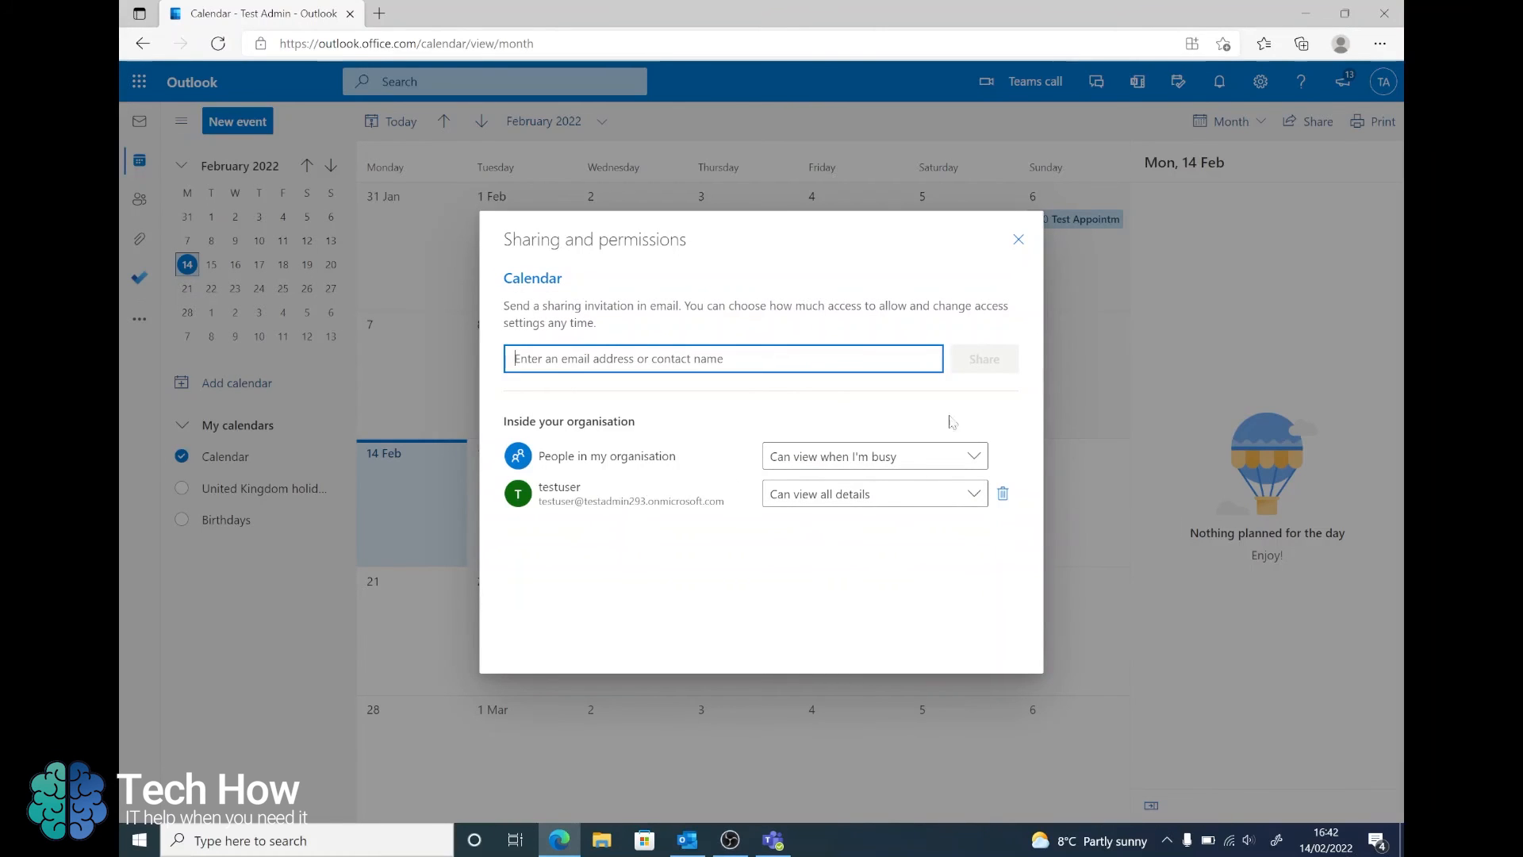
left_click(1018, 240)
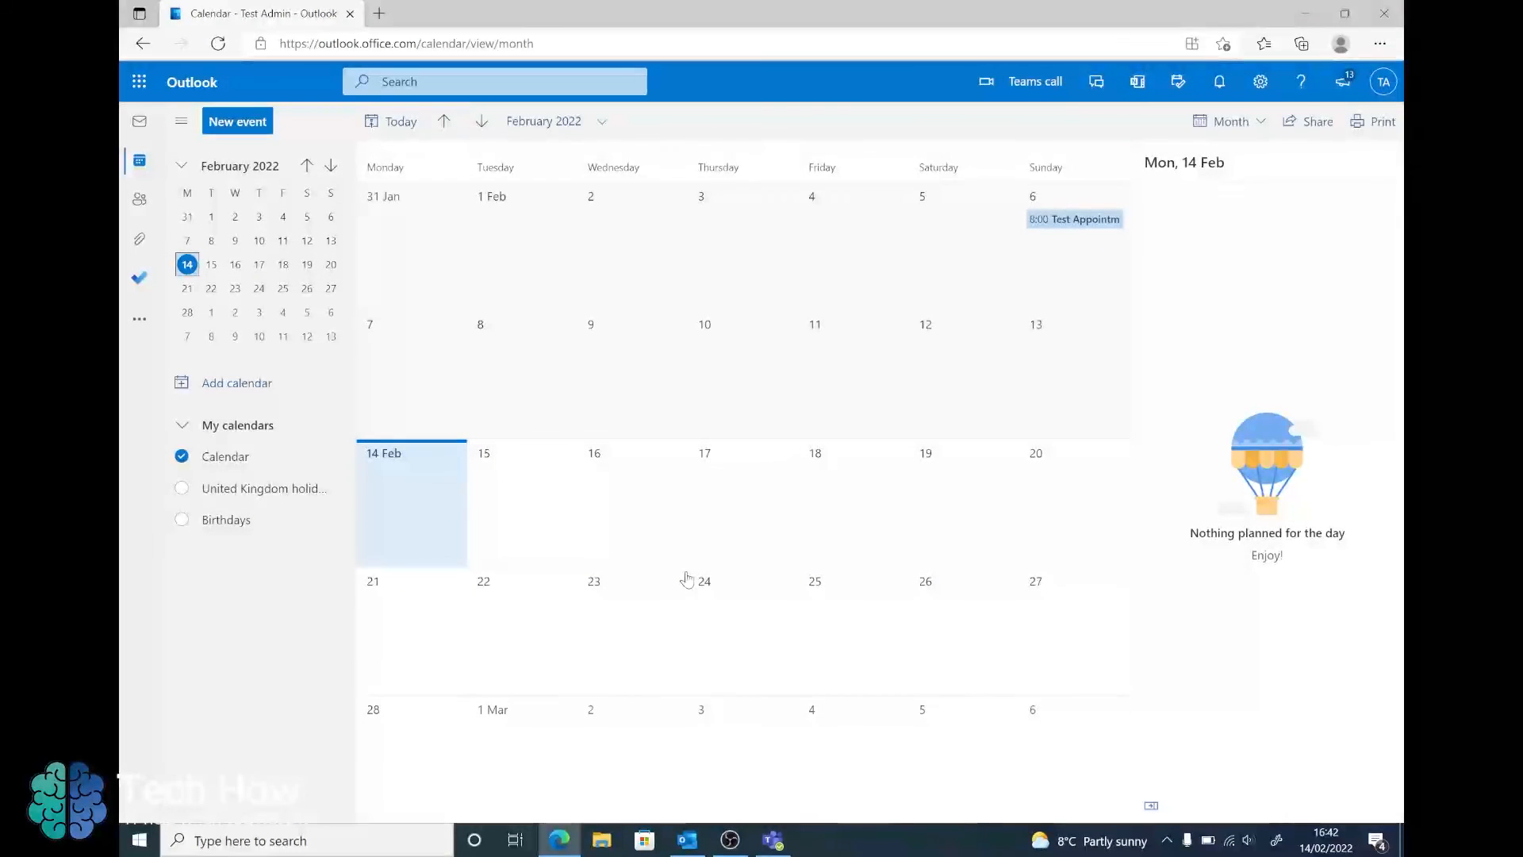